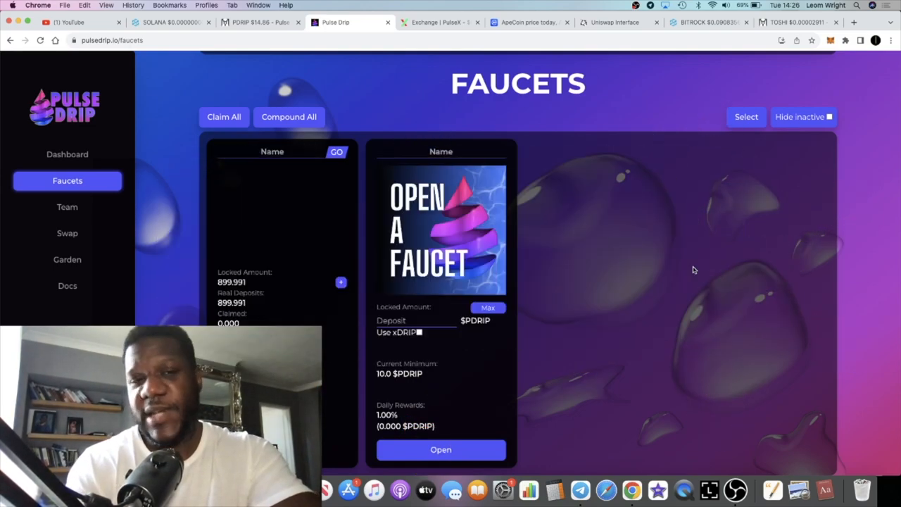
pyautogui.moveTo(614, 233)
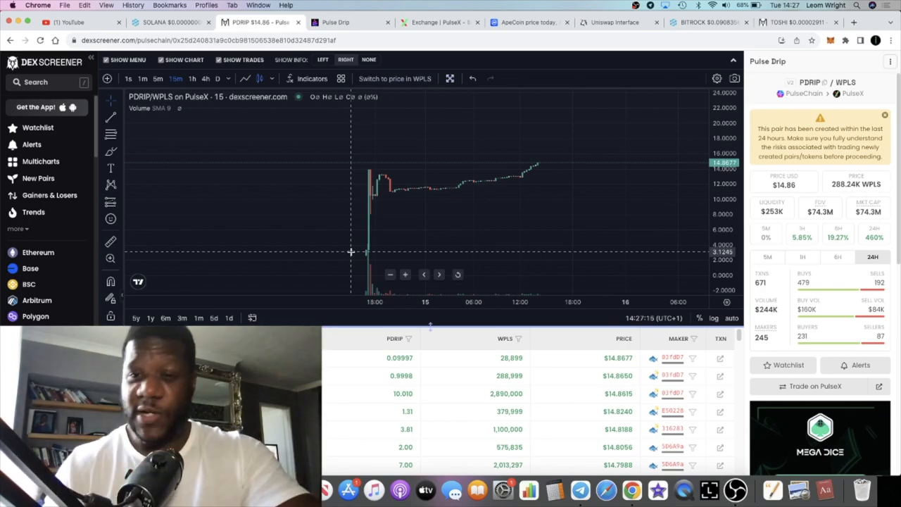
pyautogui.moveTo(491, 218)
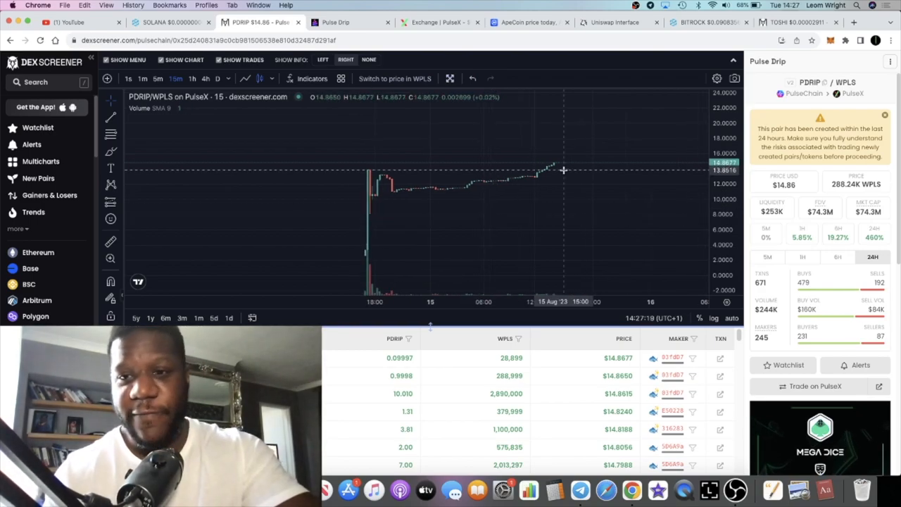
pyautogui.moveTo(532, 180)
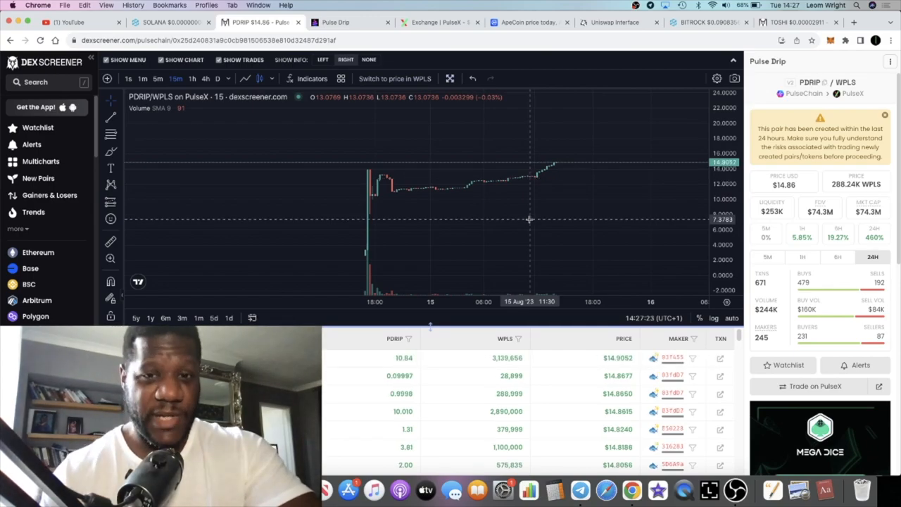
pyautogui.moveTo(540, 204)
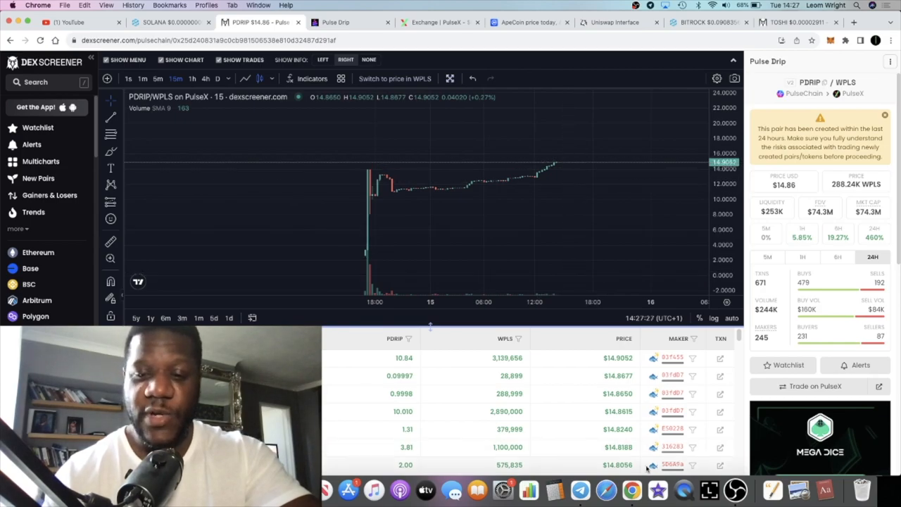
pyautogui.moveTo(627, 205)
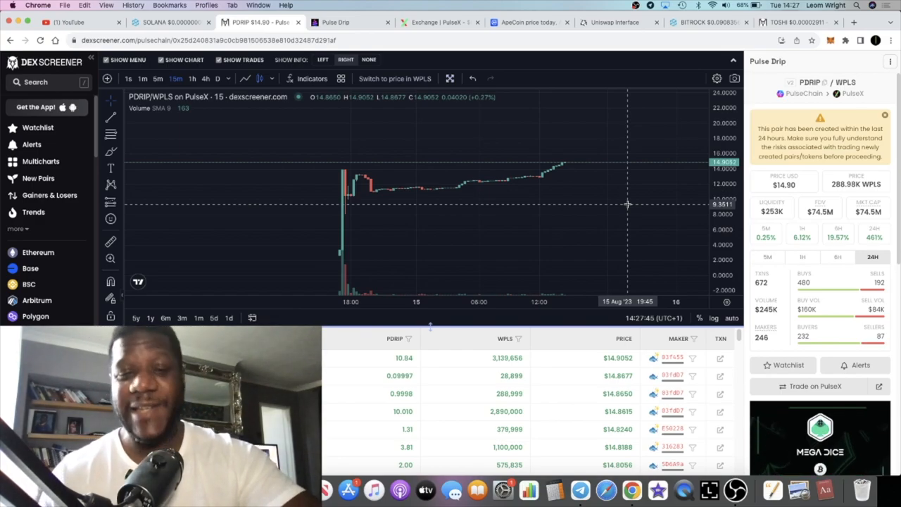
pyautogui.moveTo(511, 134)
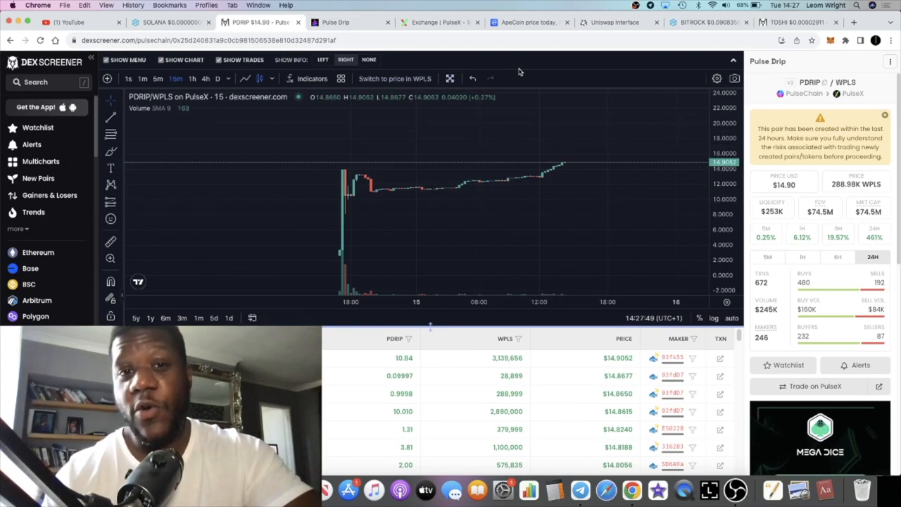
pyautogui.moveTo(388, 165)
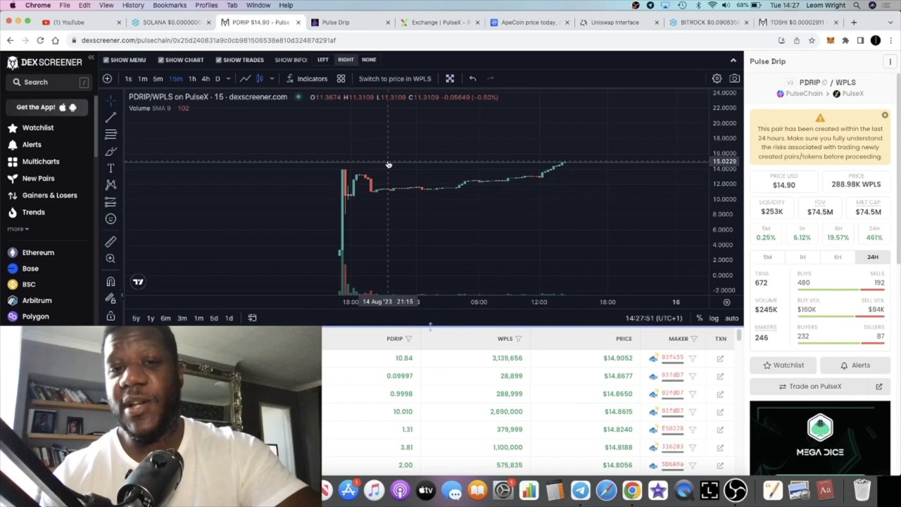
# - Leave the $14.90 PDRIP/WPLS chart for the Pulse Drip browser tab
pyautogui.click(337, 22)
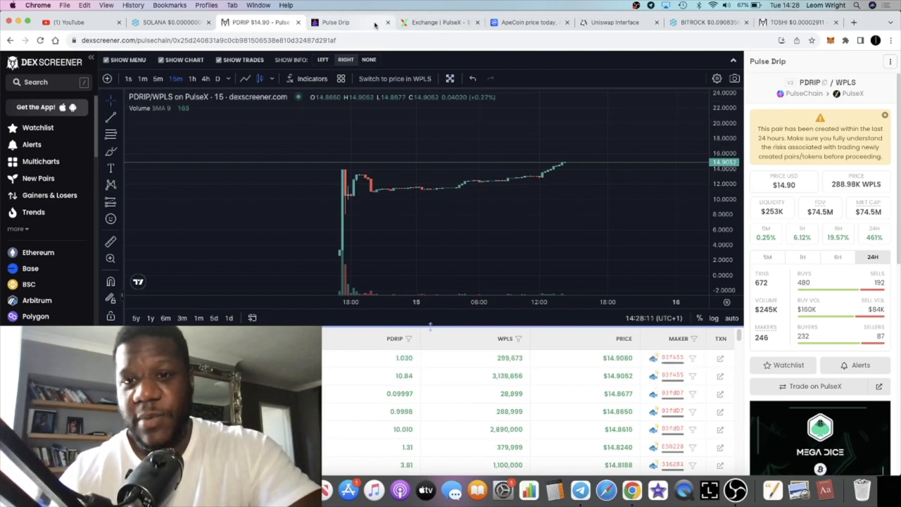
# - Glance at the Pulse Drip faucets tab, then reopen the PDRIP/WPLS DEX Screener chart
pyautogui.click(336, 22)
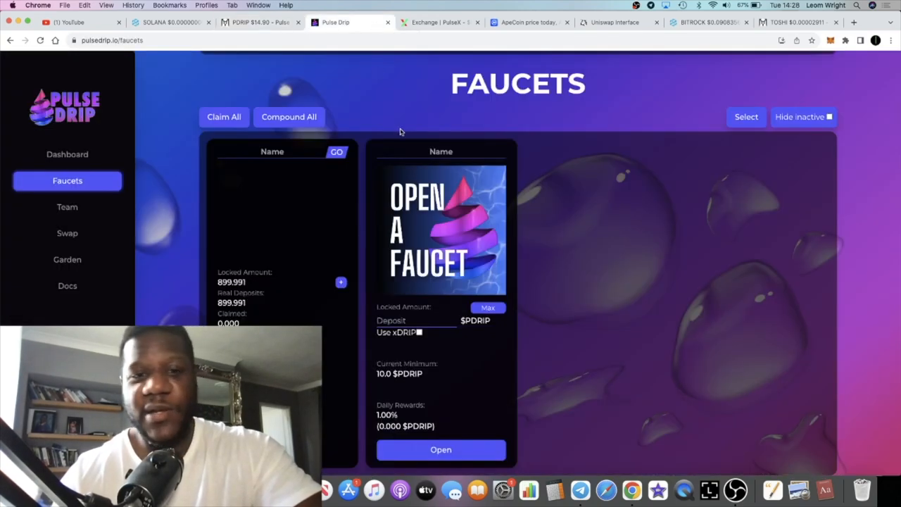
pyautogui.moveTo(425, 173)
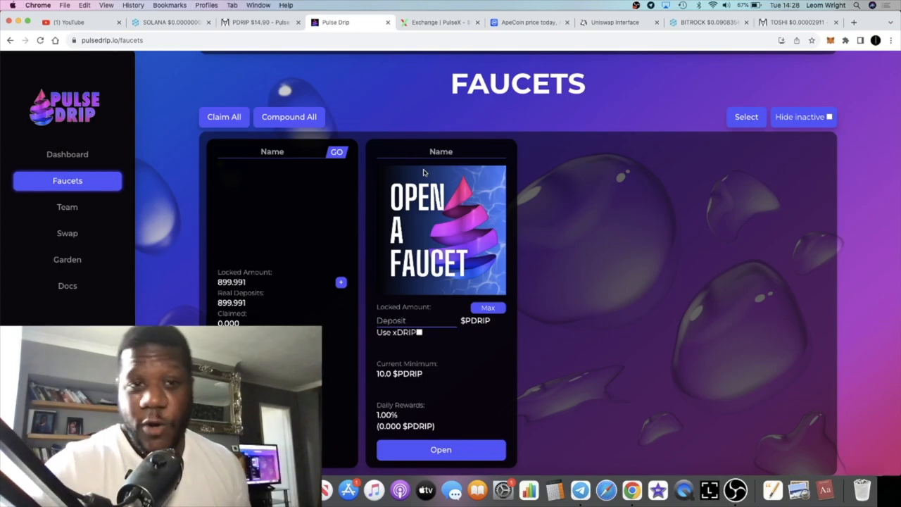
pyautogui.moveTo(326, 56)
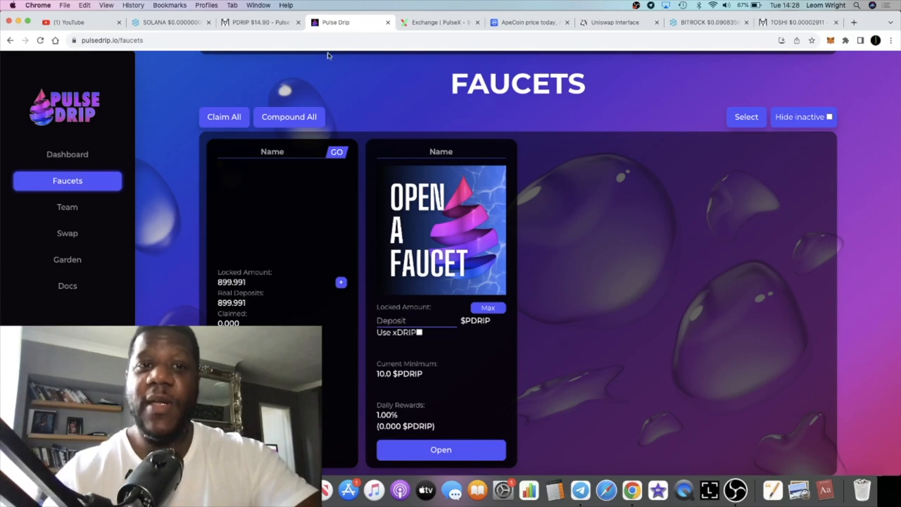
pyautogui.click(261, 22)
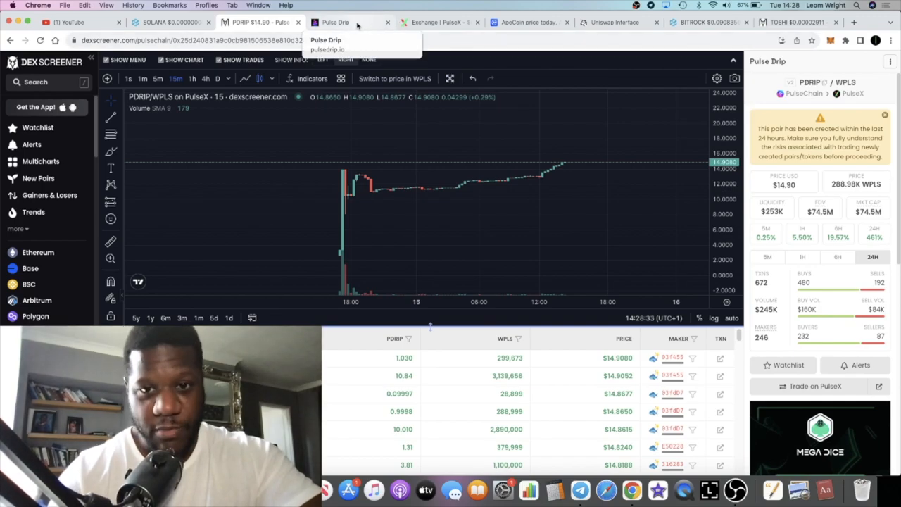
# - Switch from DEX Screener back to the Pulse Drip faucets tab
pyautogui.click(345, 22)
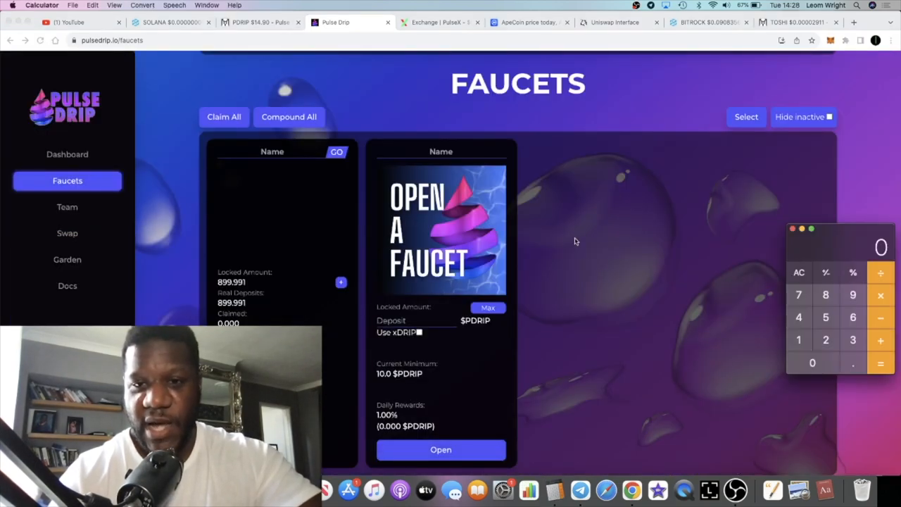
# - Dismiss the calculator and view the Dashboard with 340/5000 faucets and 5,000,000 supply
pyautogui.click(853, 295)
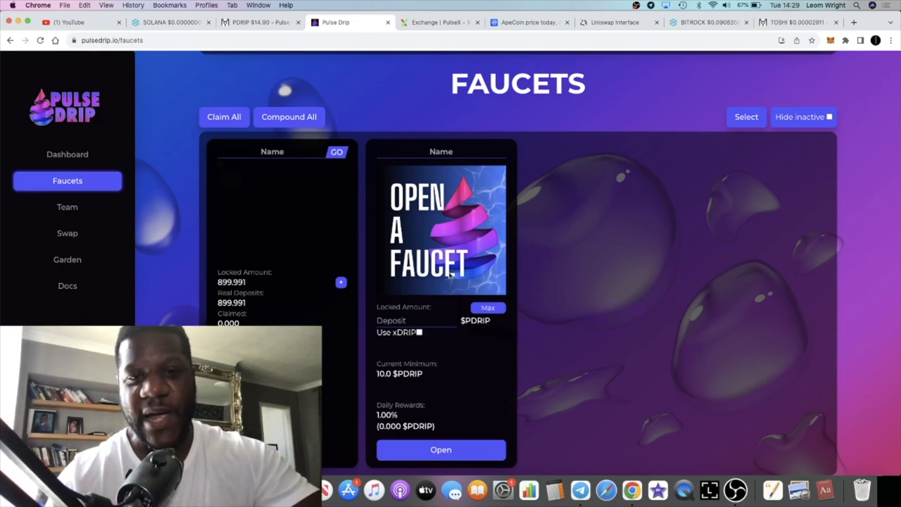
pyautogui.moveTo(464, 341)
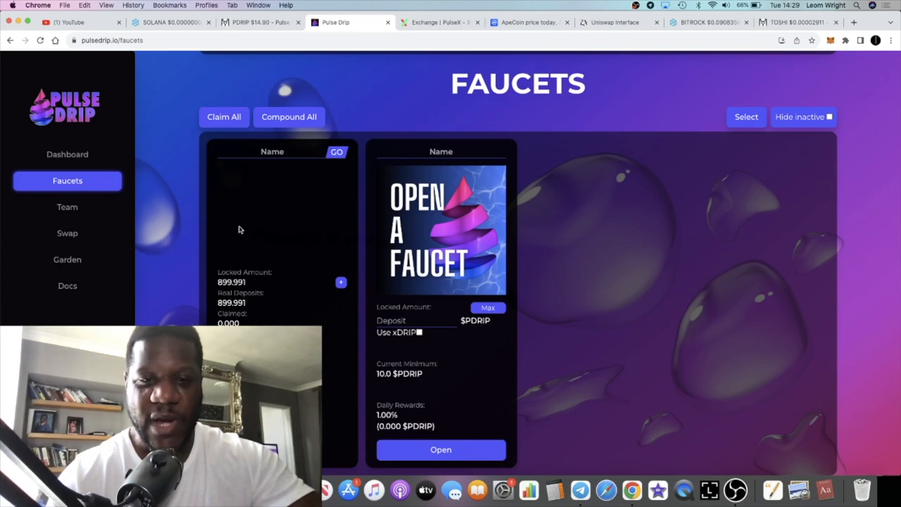
pyautogui.click(67, 155)
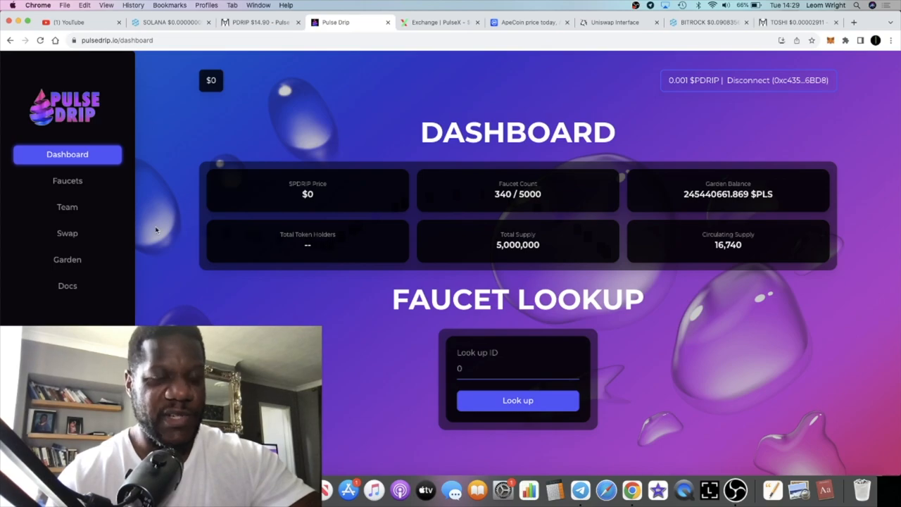
# - Open Team and scroll past six members to the rewards wallet's 3.13 PDRIP available
pyautogui.click(67, 207)
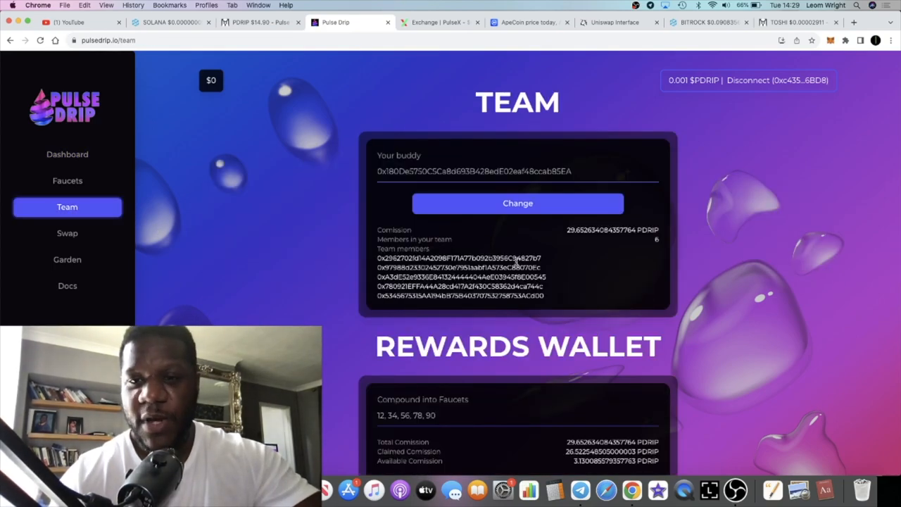
pyautogui.scroll(-3)
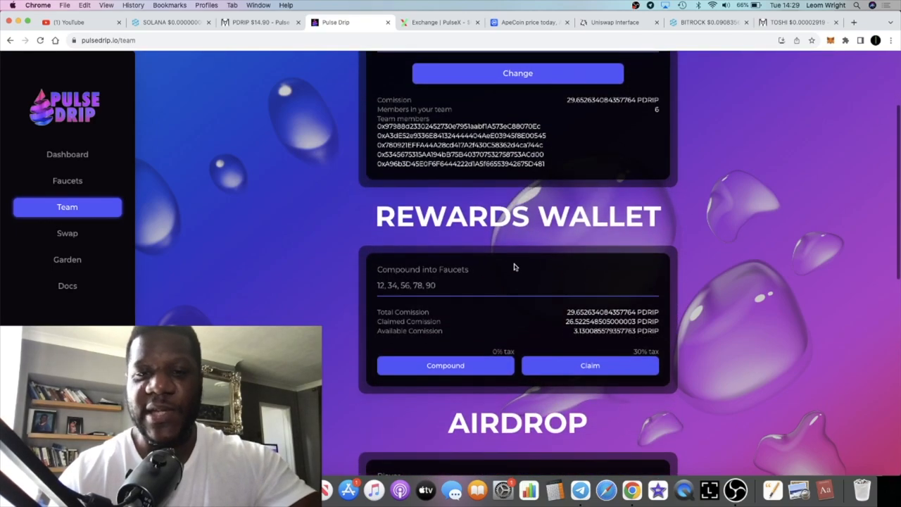
pyautogui.scroll(-3)
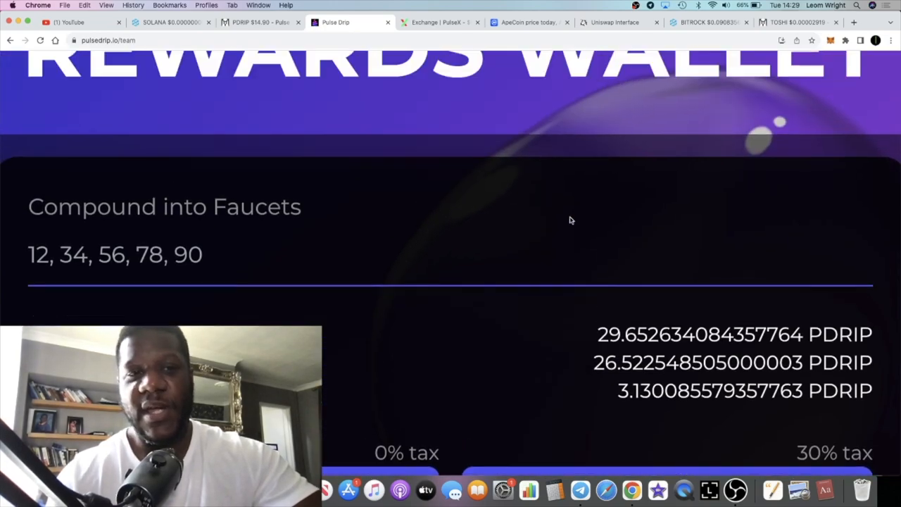
pyautogui.scroll(-3)
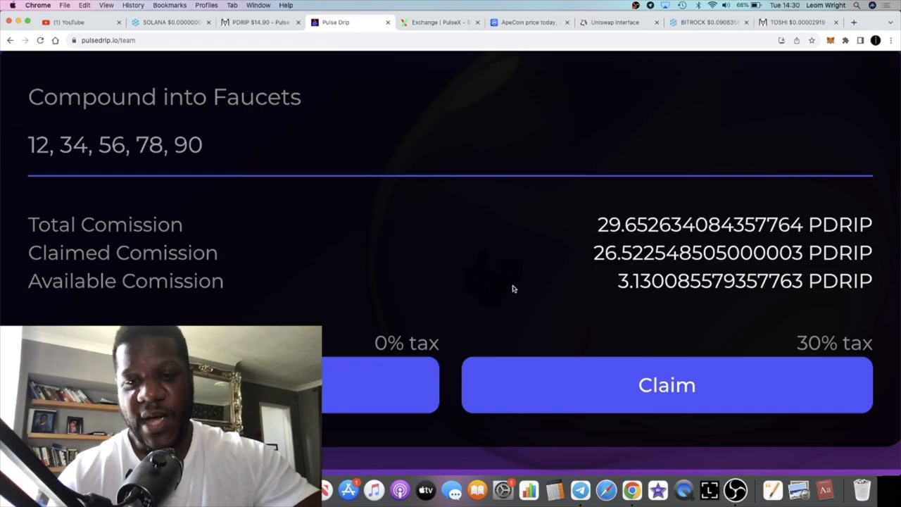
pyautogui.scroll(-3)
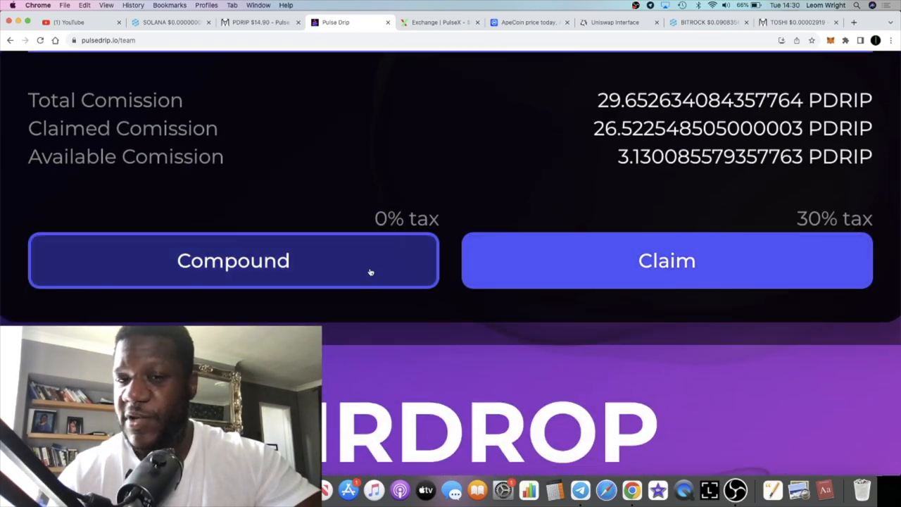
pyautogui.moveTo(375, 261)
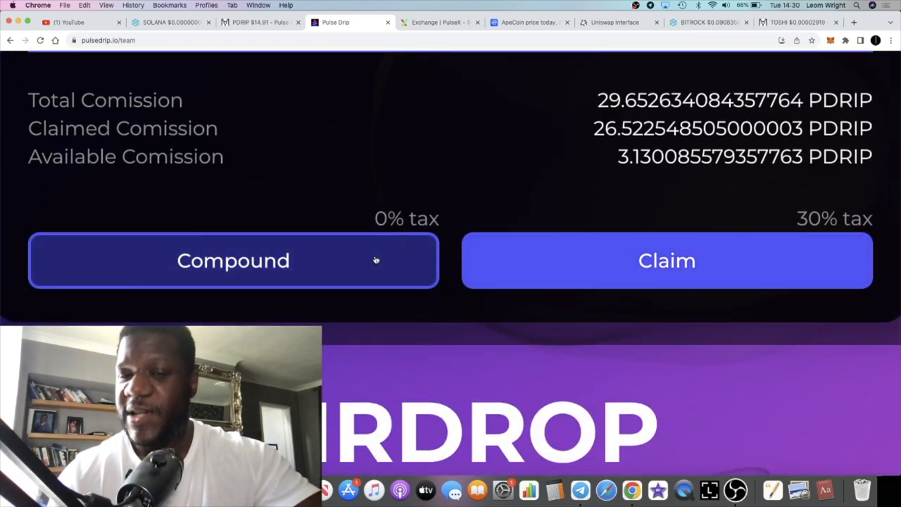
pyautogui.moveTo(667, 260)
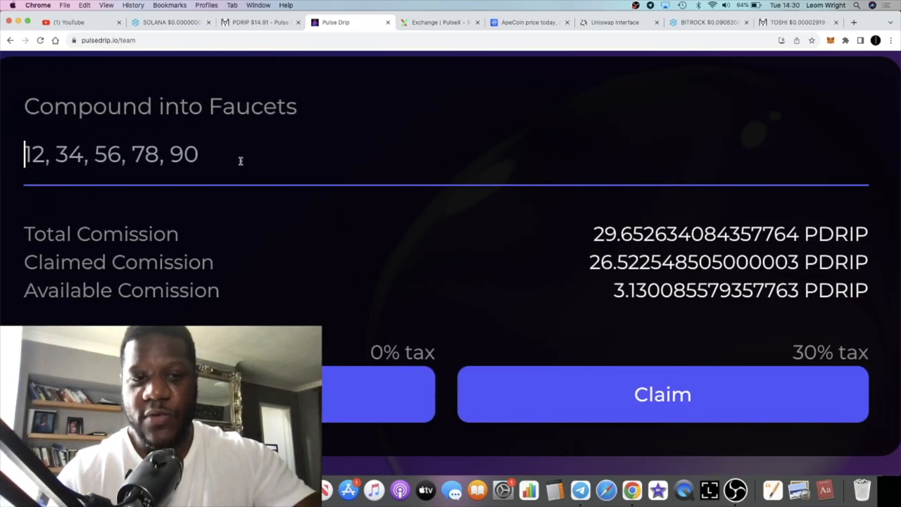
pyautogui.doubleClick(630, 290)
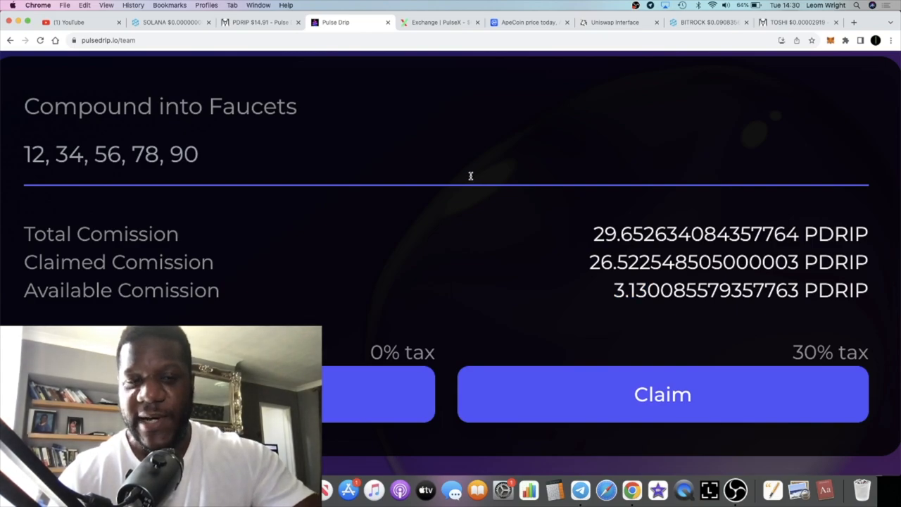
pyautogui.scroll(-3)
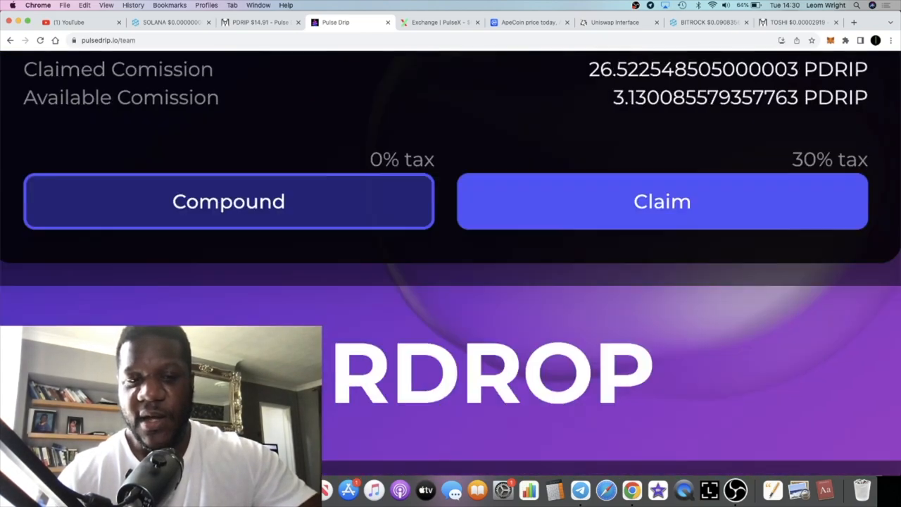
pyautogui.scroll(-3)
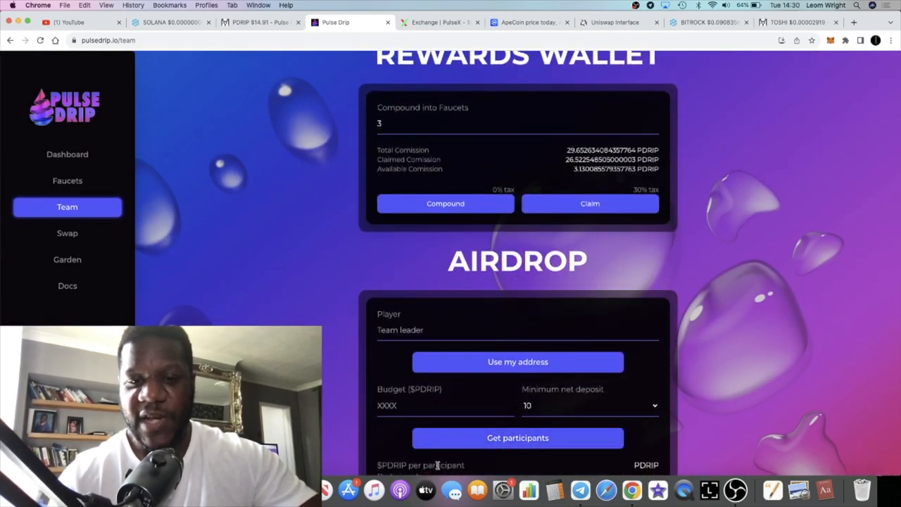
pyautogui.click(517, 437)
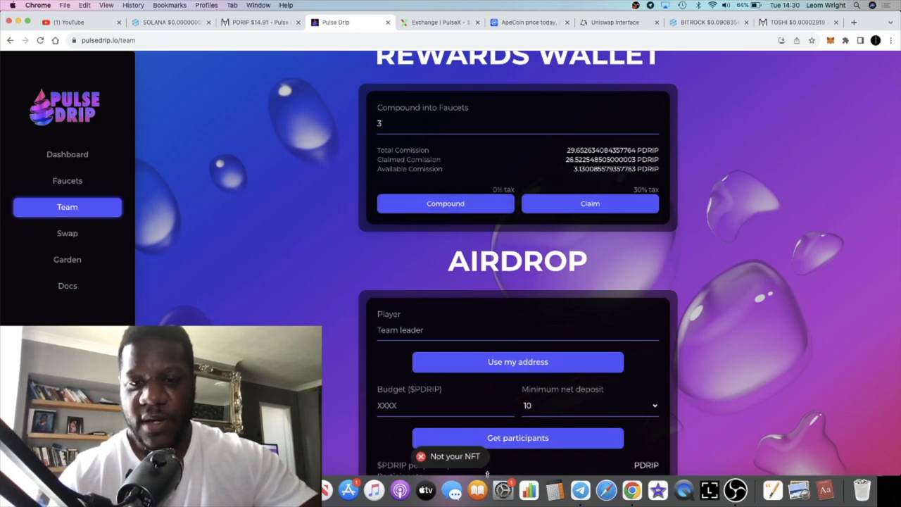
pyautogui.scroll(-3)
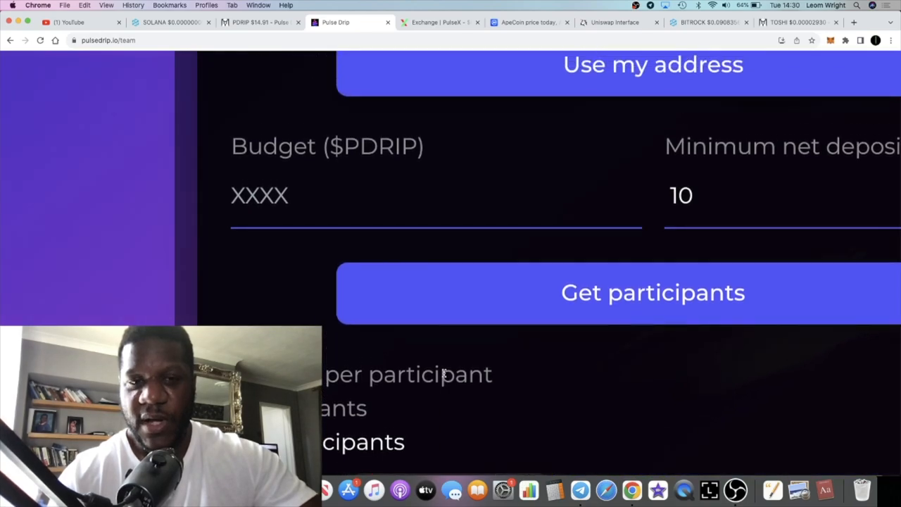
pyautogui.scroll(-3)
pyautogui.write('3')
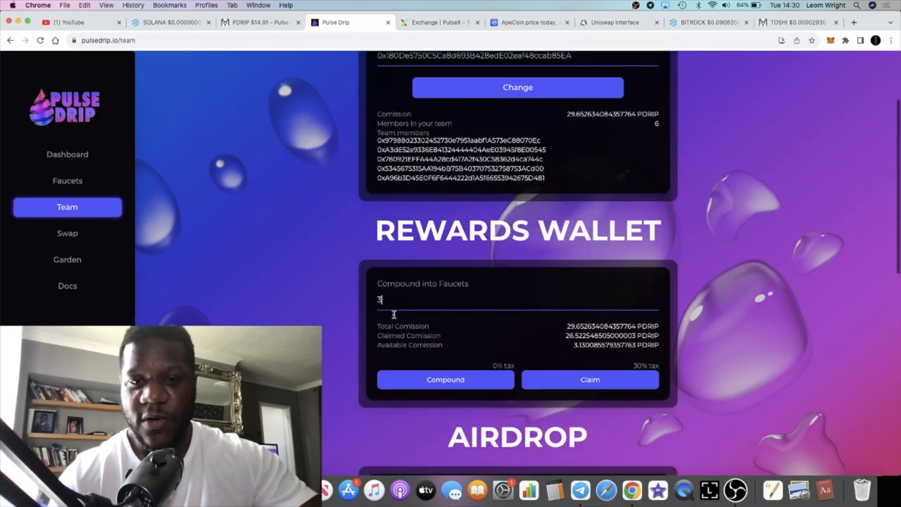
pyautogui.scroll(-3)
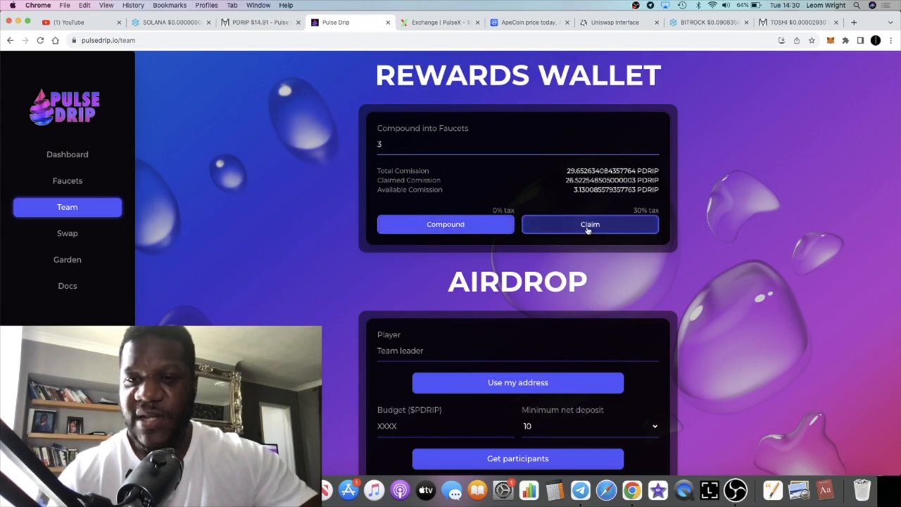
# - Start claiming the 3.13 PDRIP commission, then reject the MetaMask request
pyautogui.click(590, 224)
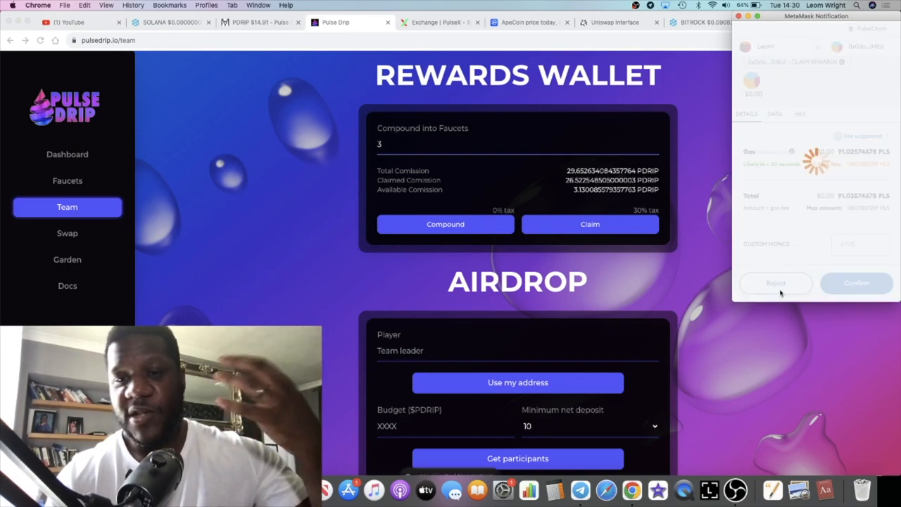
pyautogui.click(775, 283)
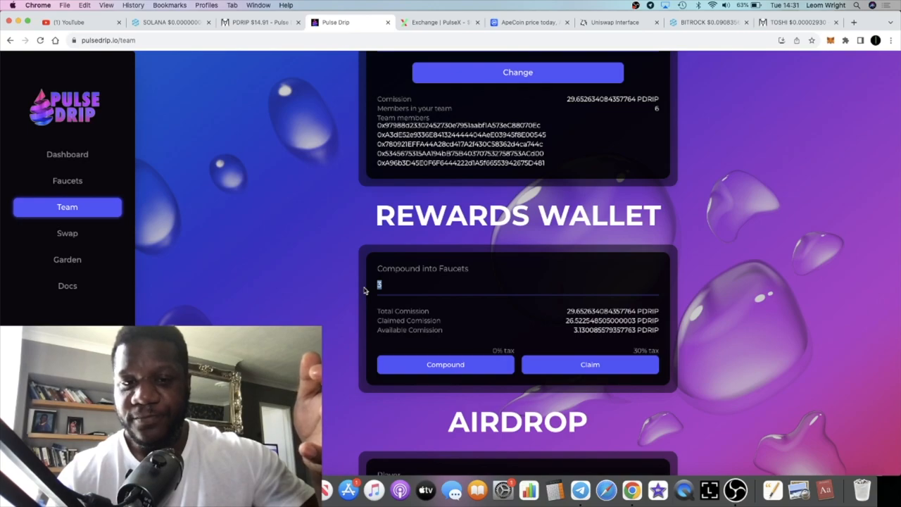
pyautogui.scroll(-3)
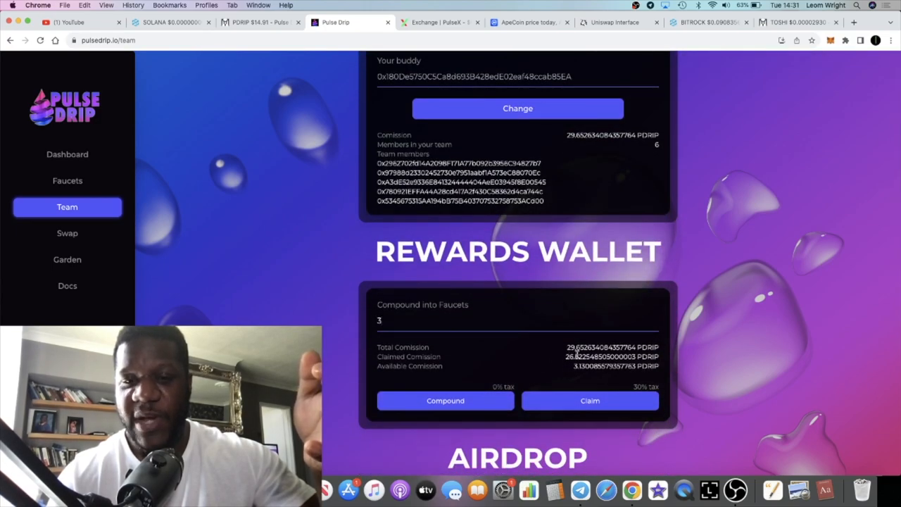
pyautogui.scroll(-3)
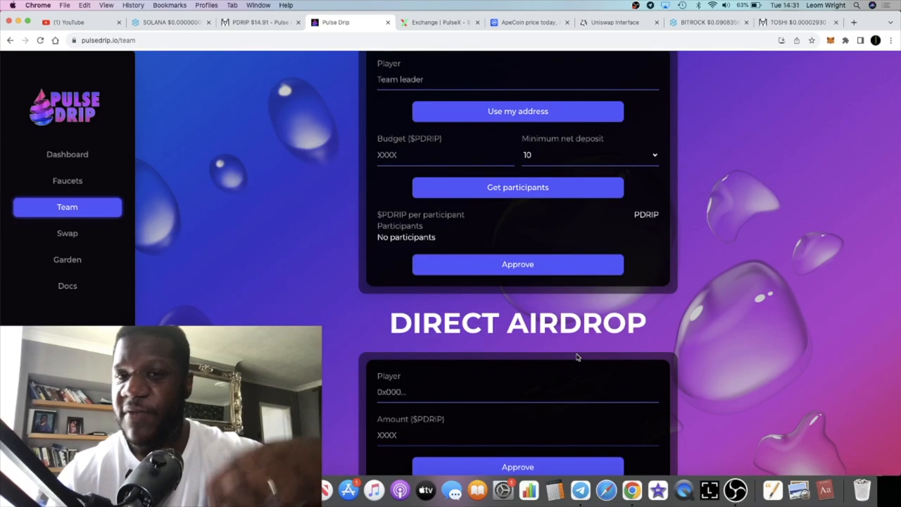
pyautogui.scroll(-3)
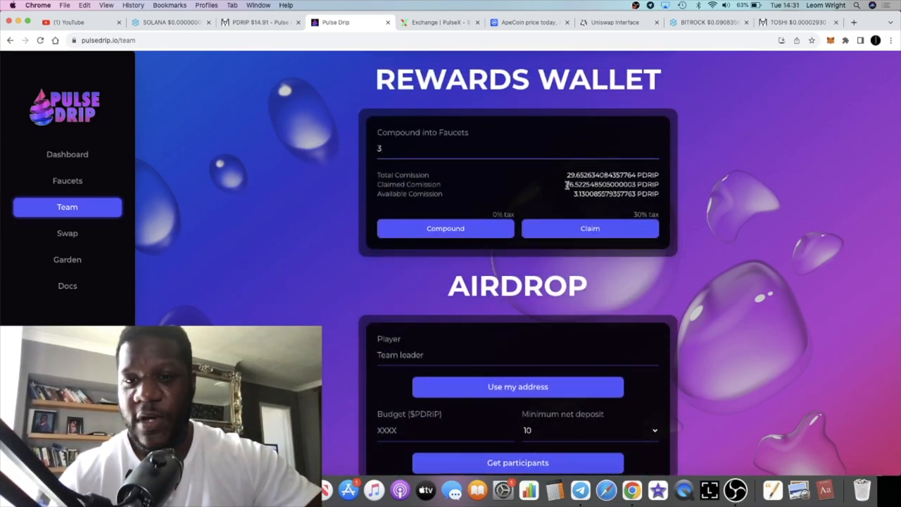
pyautogui.doubleClick(576, 184)
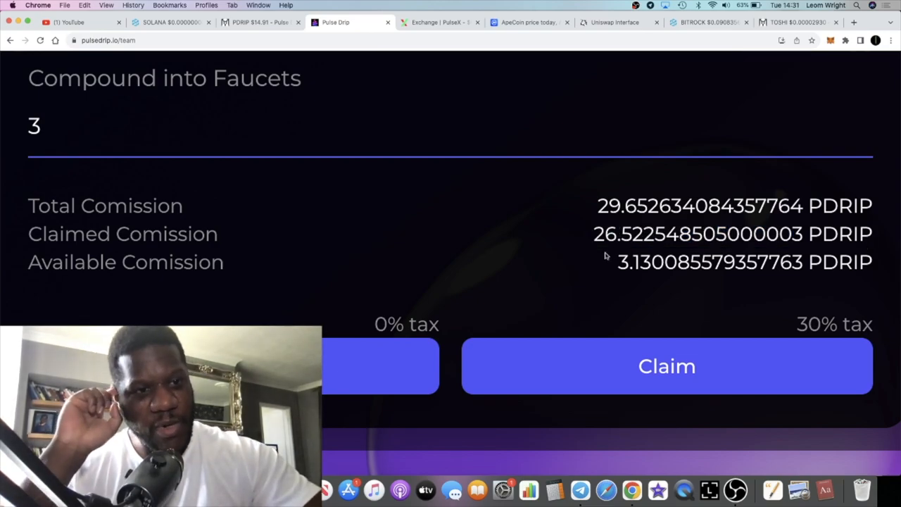
pyautogui.moveTo(419, 214)
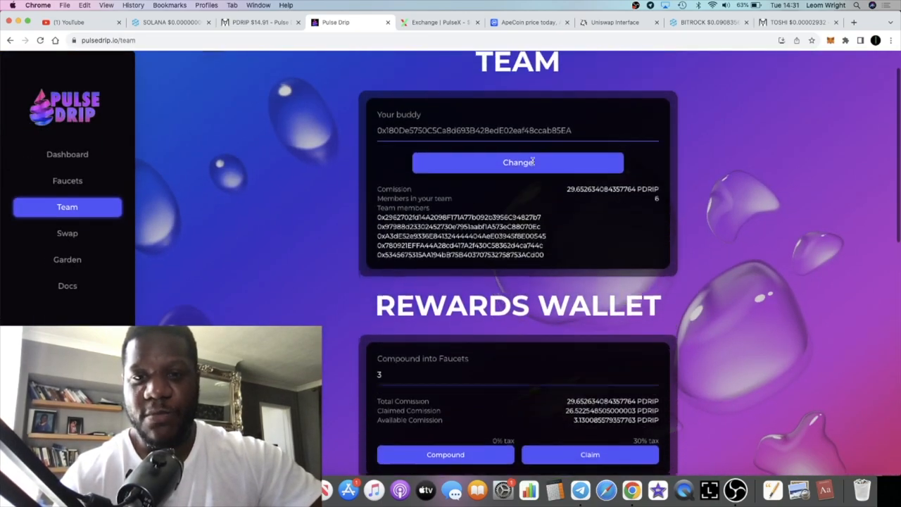
pyautogui.scroll(-3)
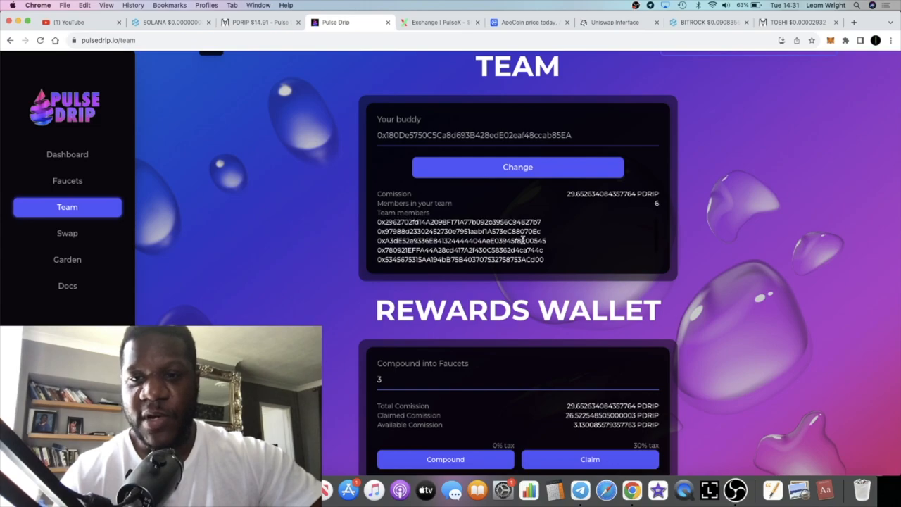
pyautogui.scroll(-3)
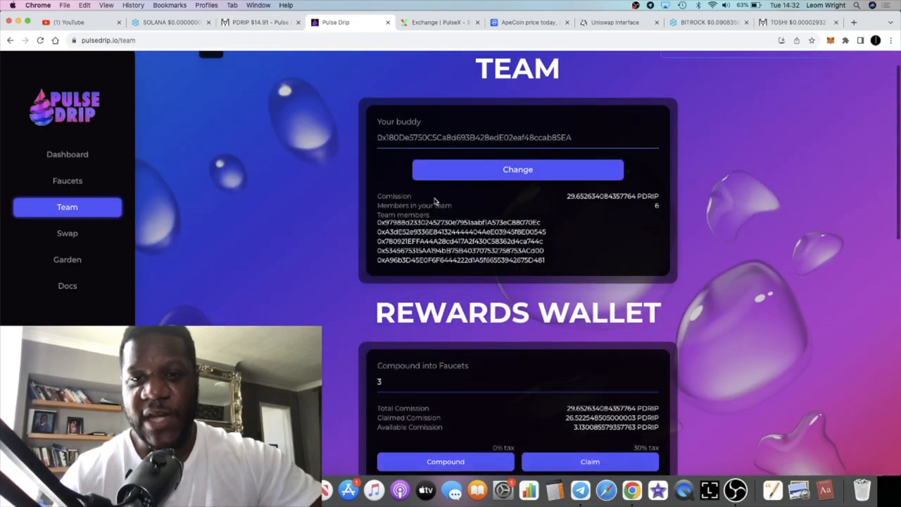
pyautogui.scroll(-3)
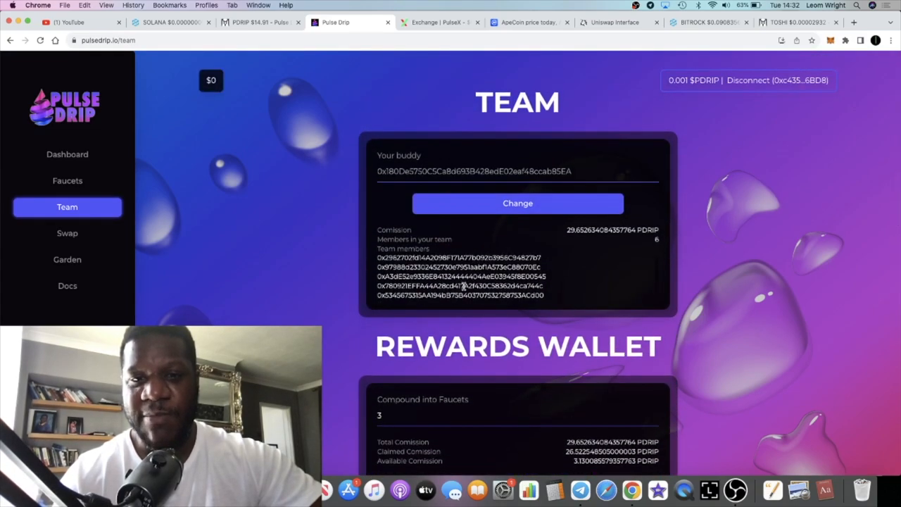
pyautogui.scroll(-3)
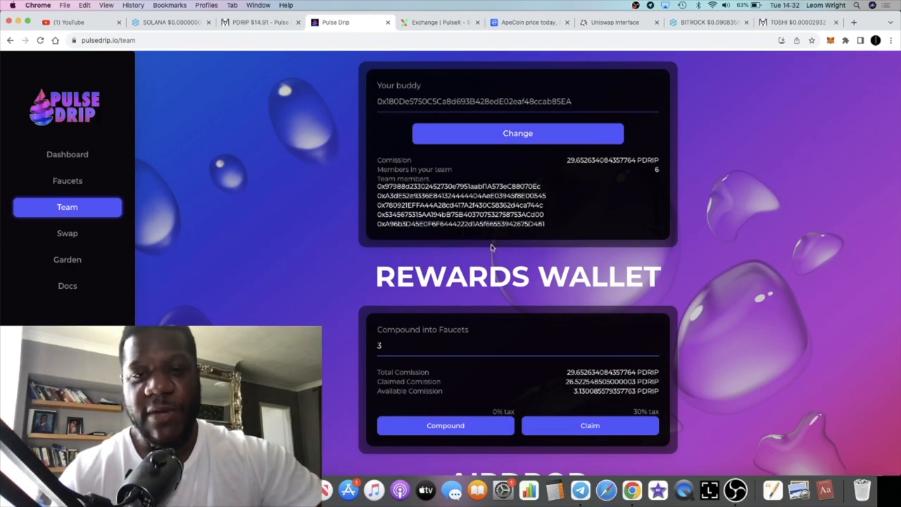
pyautogui.scroll(-3)
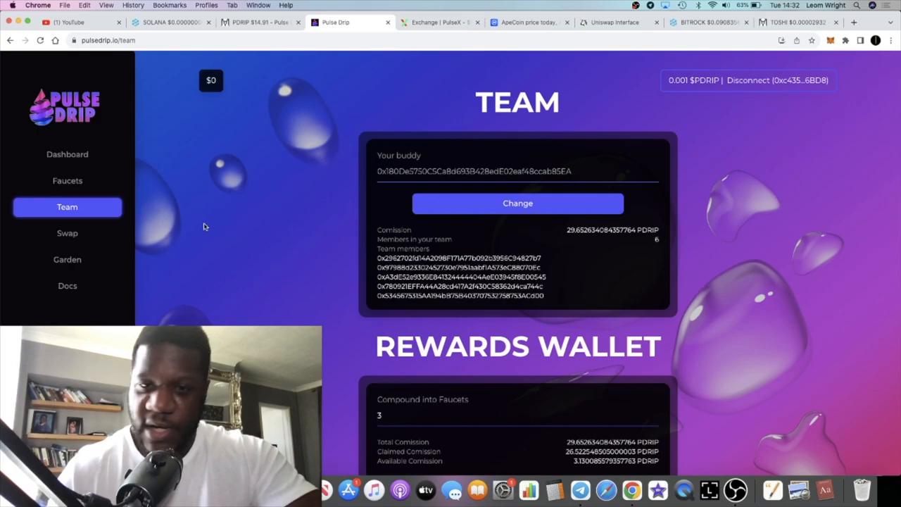
pyautogui.moveTo(102, 169)
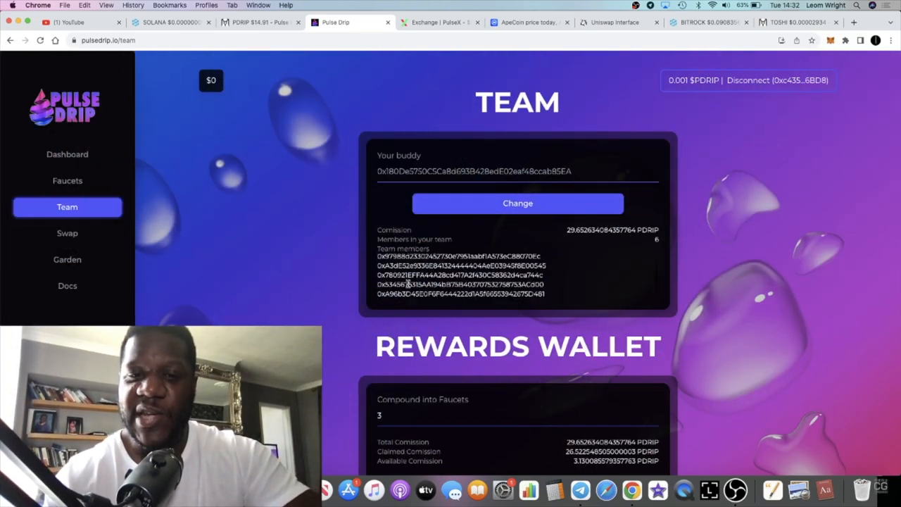
pyautogui.scroll(-3)
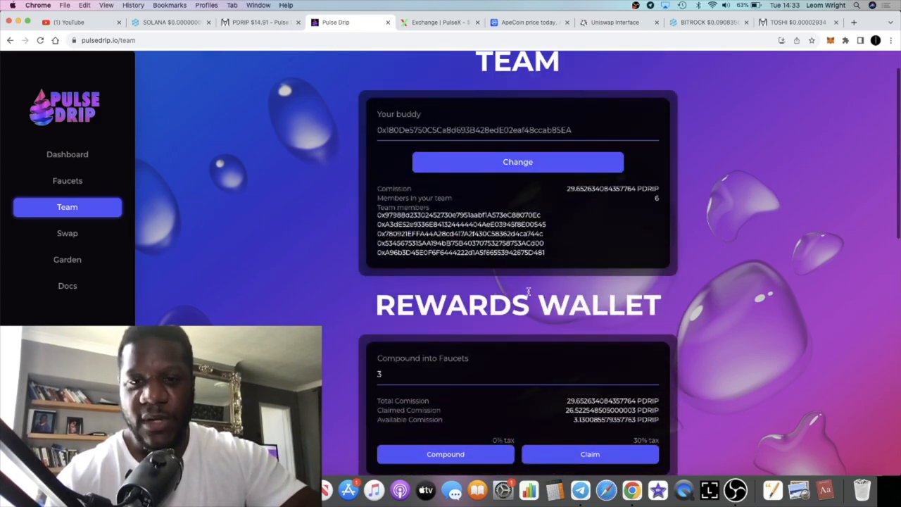
# - Scroll down the Team page and copy a participant's wallet address
pyautogui.scroll(-3)
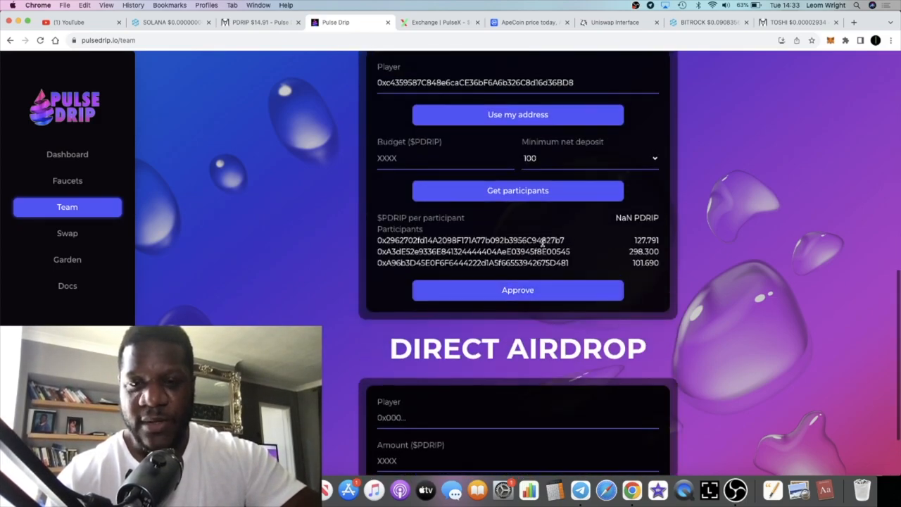
pyautogui.scroll(-3)
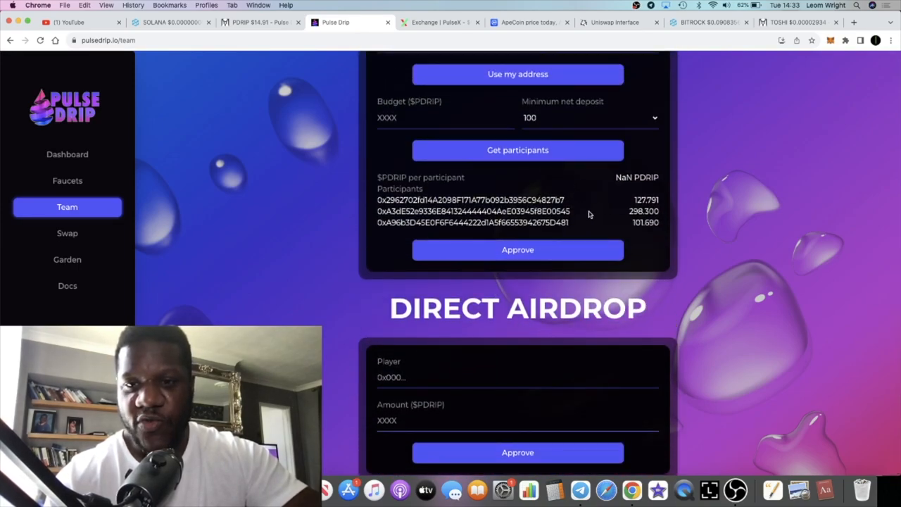
pyautogui.scroll(-3)
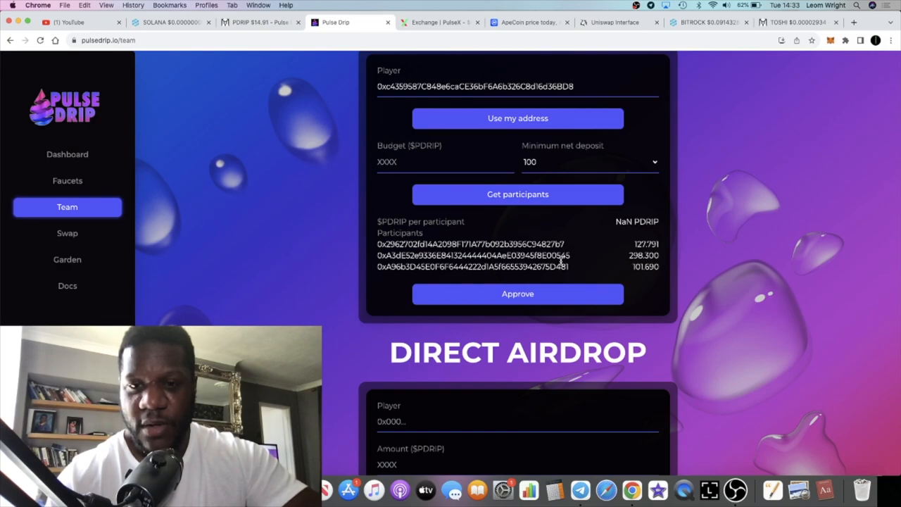
pyautogui.rightClick(475, 255)
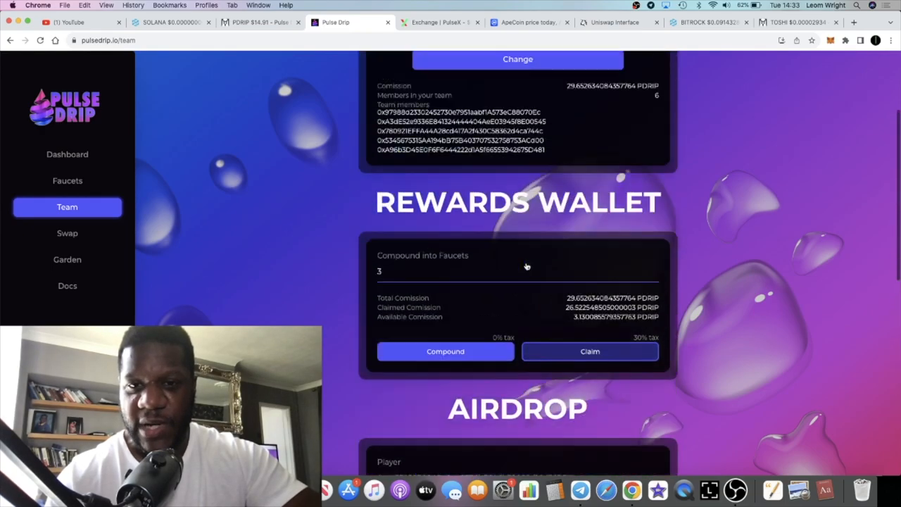
# - Paste the copied address into the direct airdrop player field
pyautogui.scroll(-3)
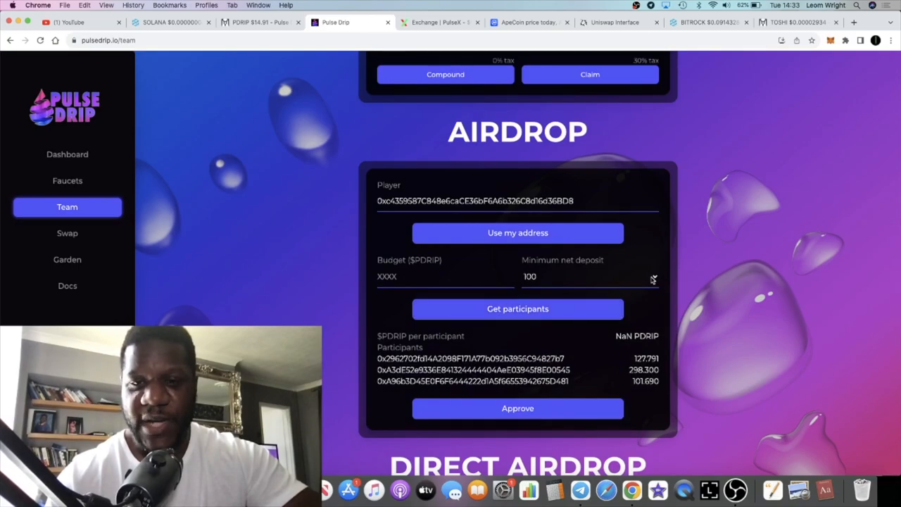
pyautogui.scroll(-3)
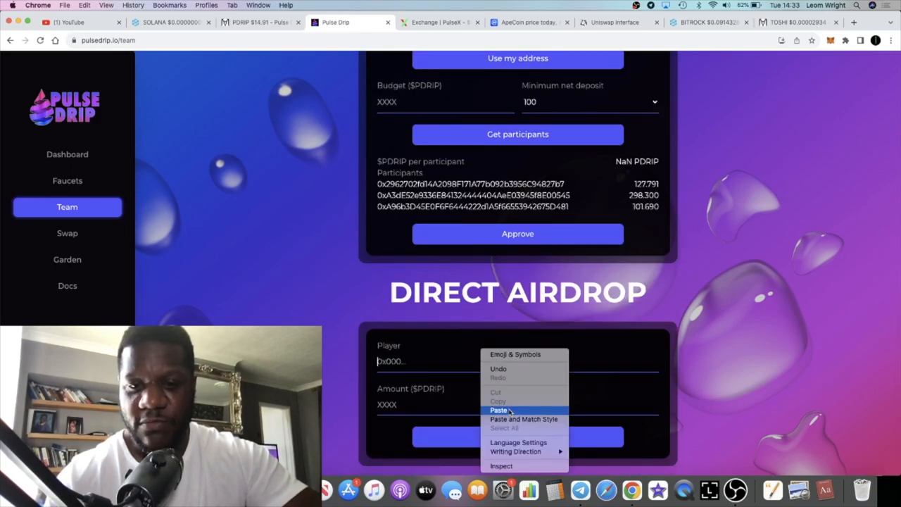
pyautogui.click(499, 410)
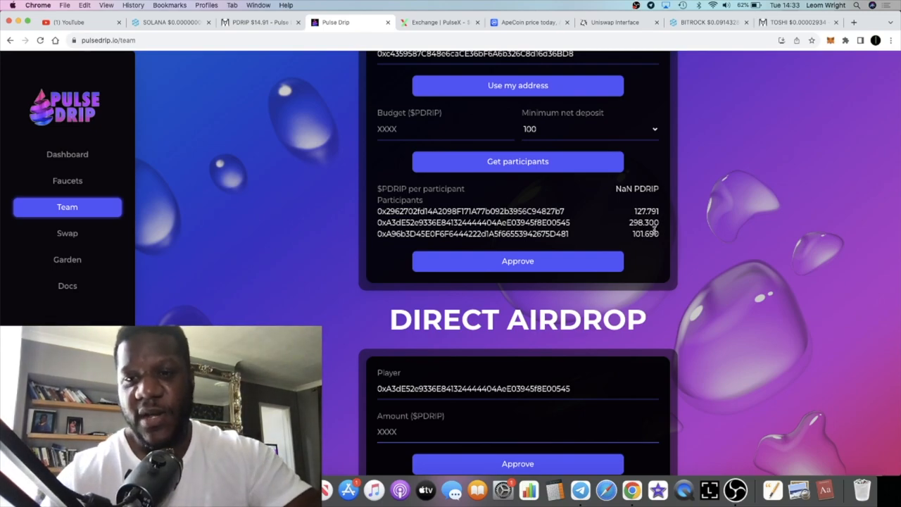
pyautogui.scroll(-3)
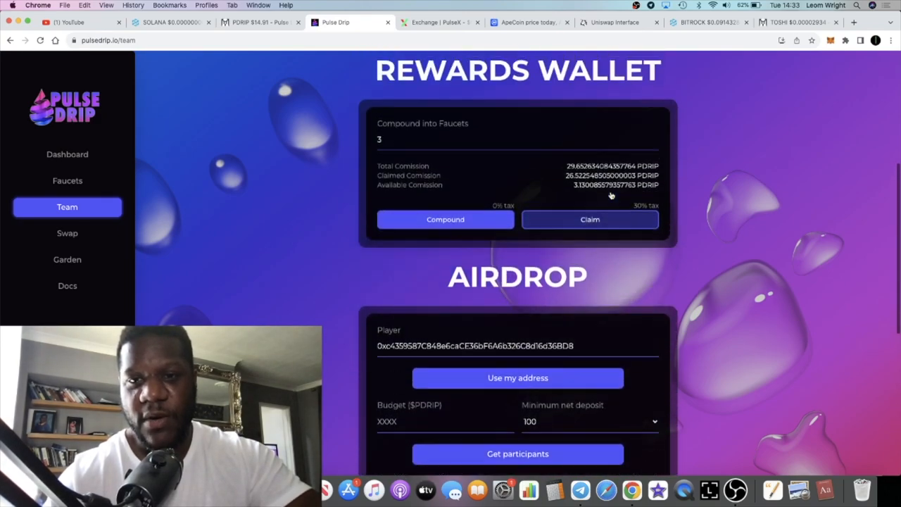
# - Enter 3.13, claim it, and confirm in MetaMask so claimed reaches 29.65
pyautogui.scroll(-3)
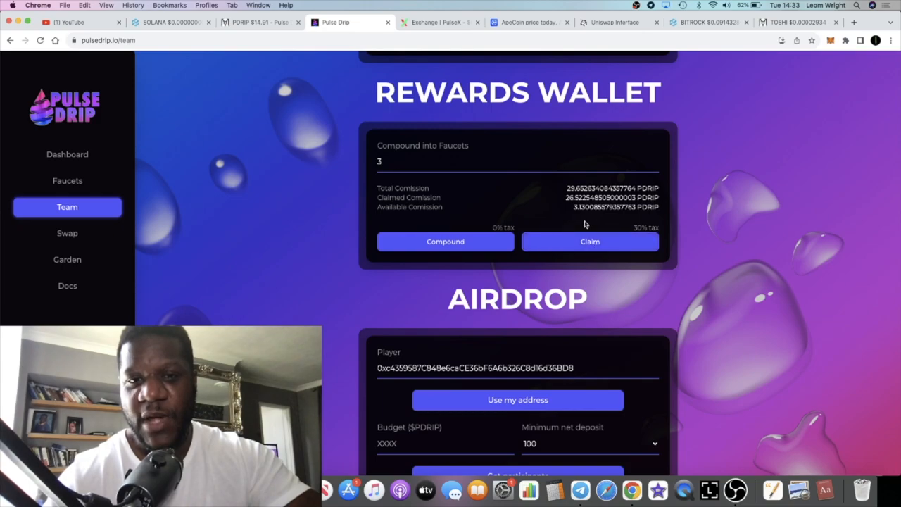
pyautogui.scroll(-3)
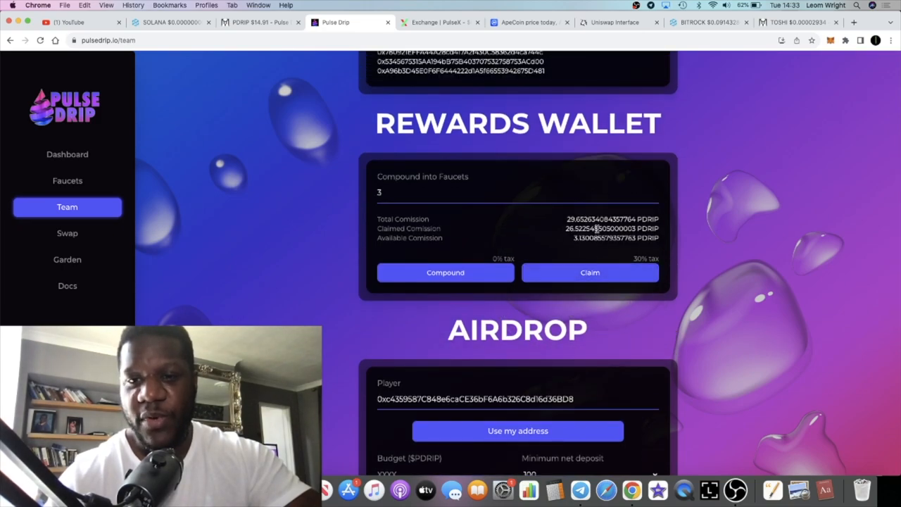
pyautogui.write('1')
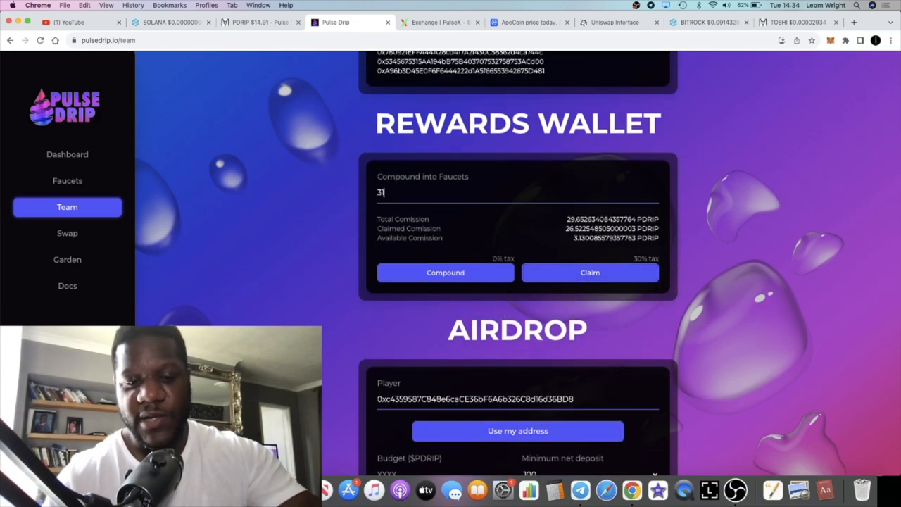
pyautogui.write('.13')
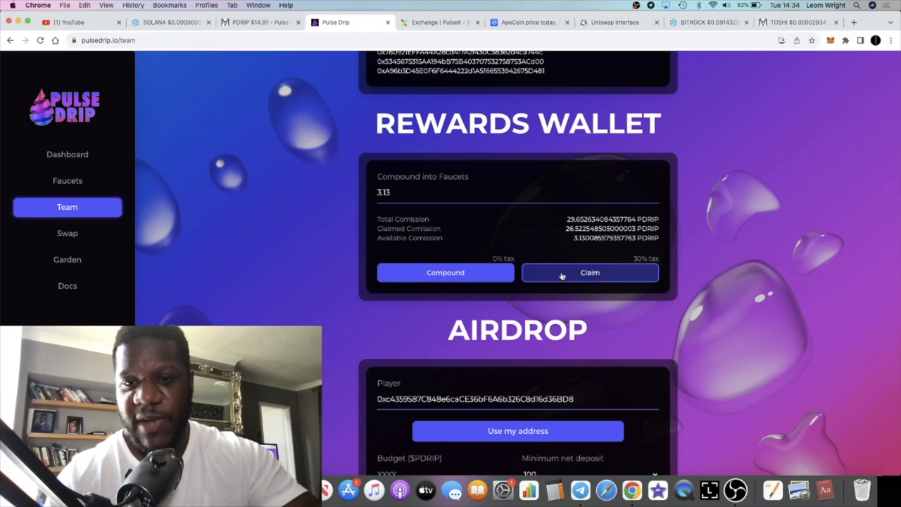
pyautogui.click(590, 272)
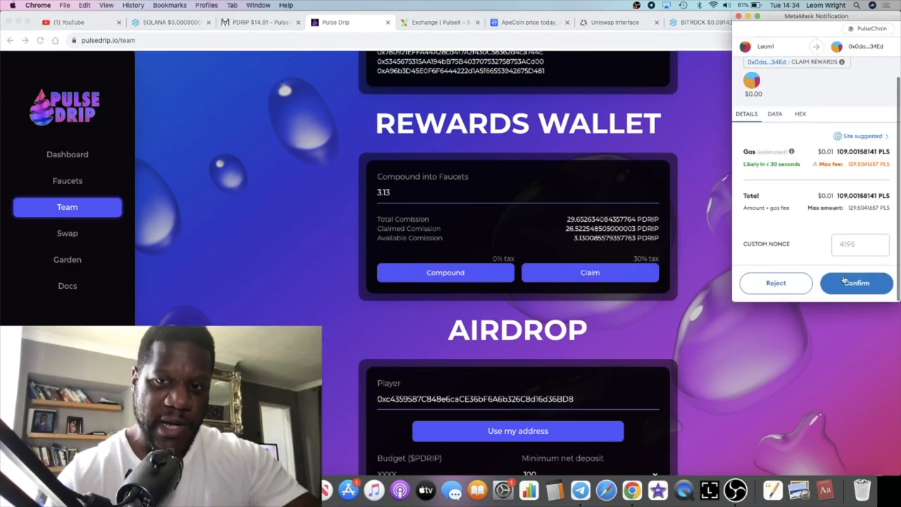
pyautogui.click(857, 283)
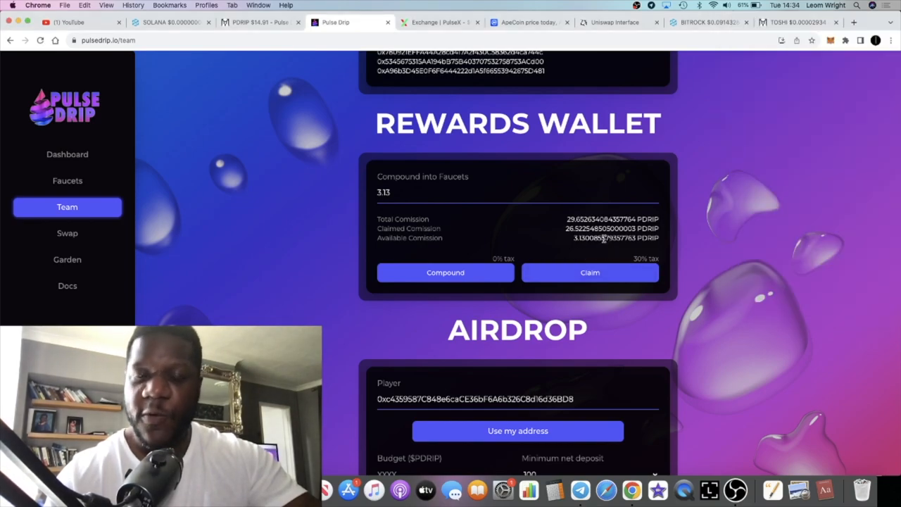
pyautogui.moveTo(524, 251)
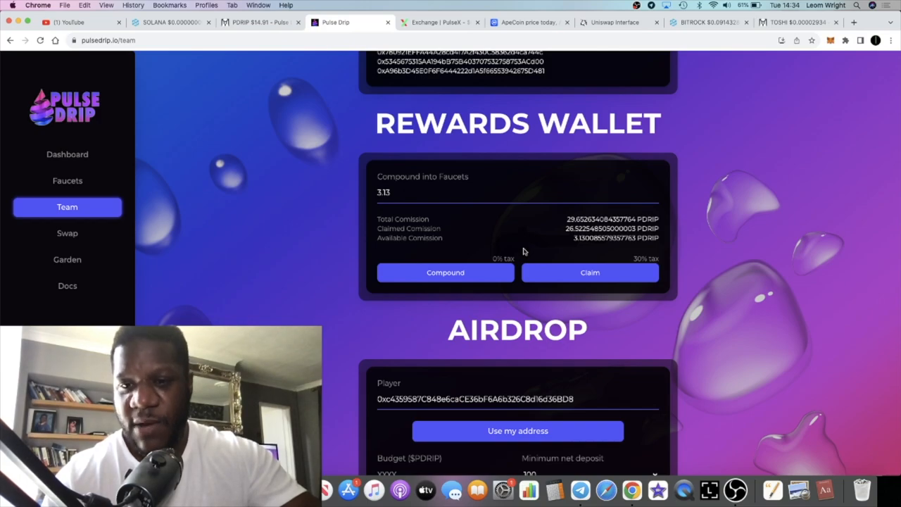
pyautogui.moveTo(541, 251)
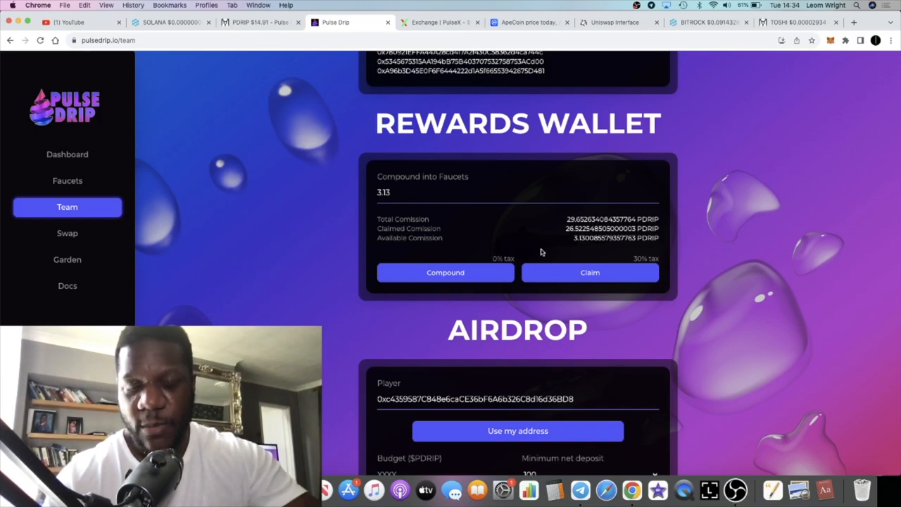
pyautogui.moveTo(557, 223)
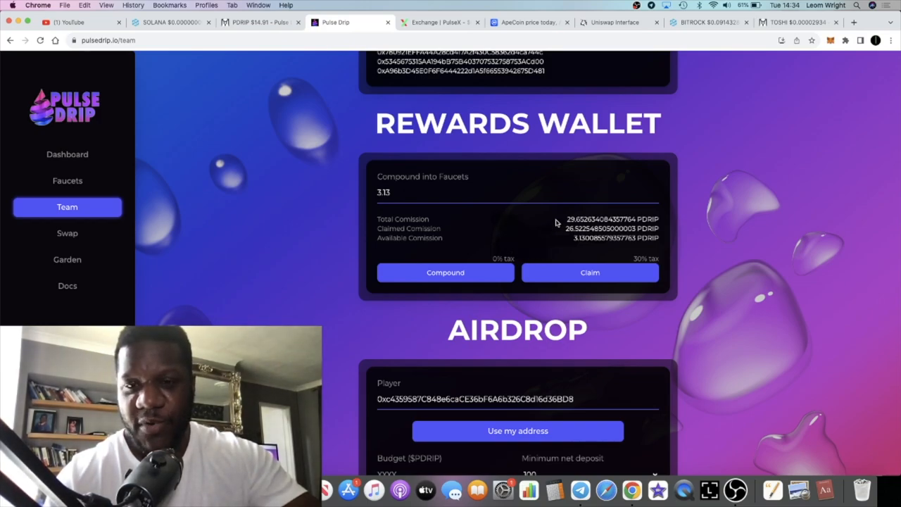
pyautogui.moveTo(492, 249)
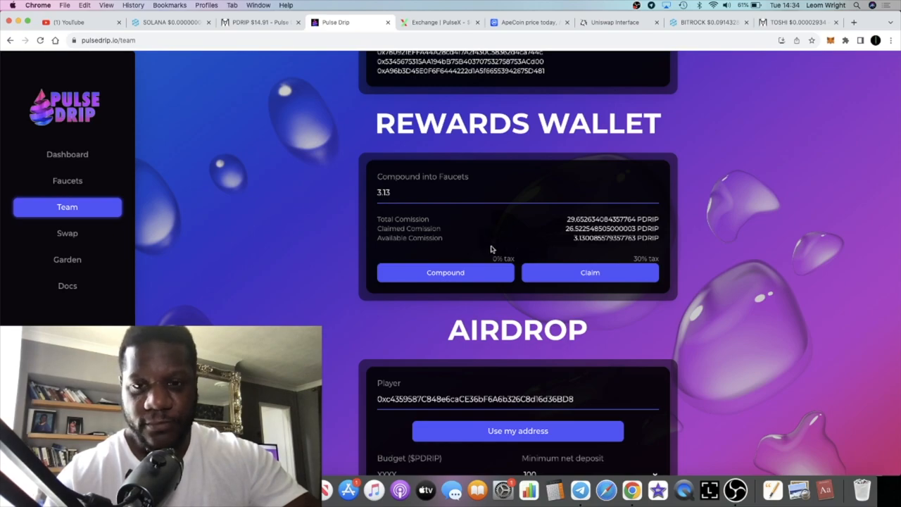
pyautogui.click(589, 273)
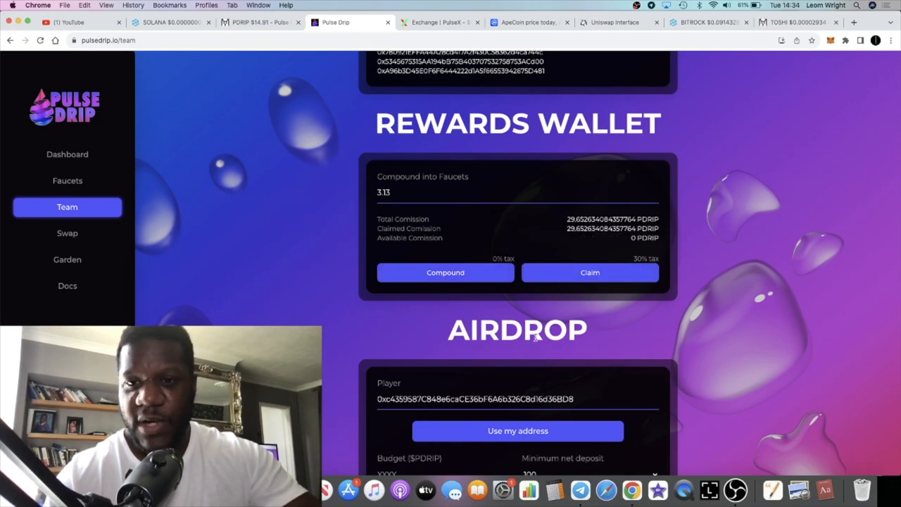
pyautogui.scroll(-3)
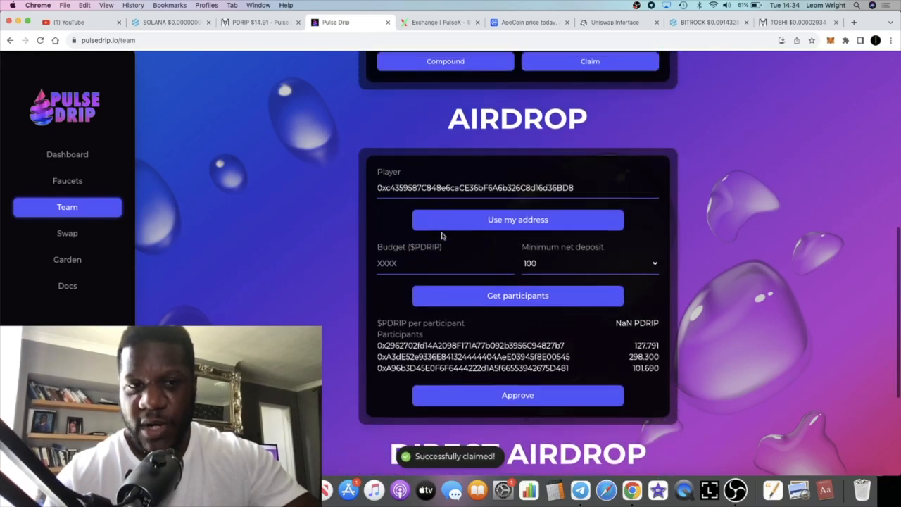
pyautogui.scroll(-3)
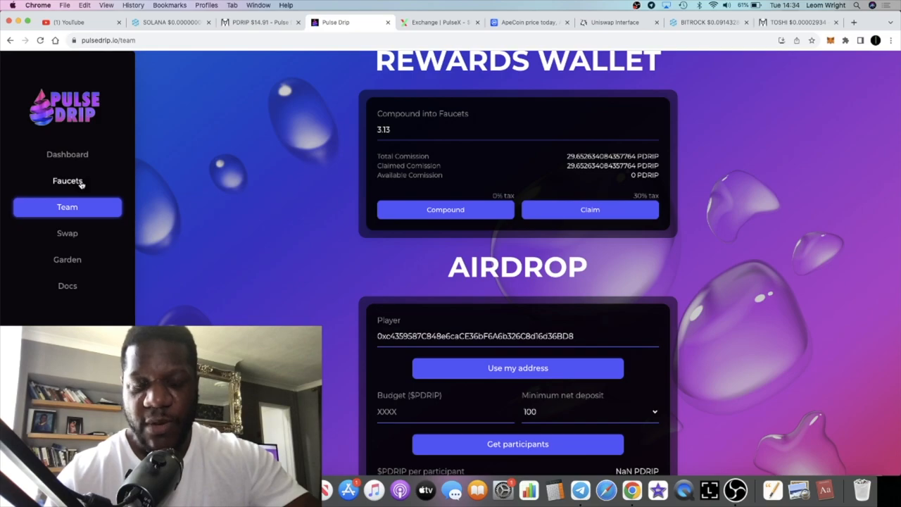
pyautogui.click(67, 181)
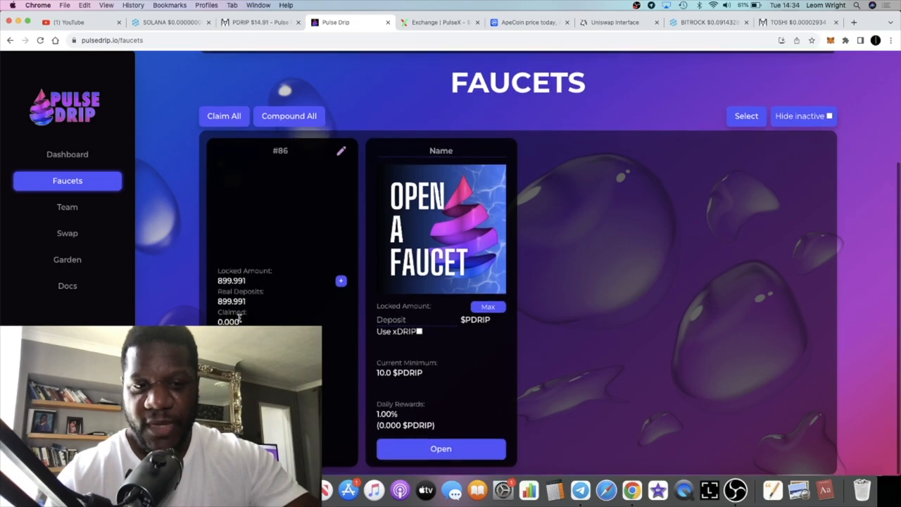
pyautogui.click(67, 154)
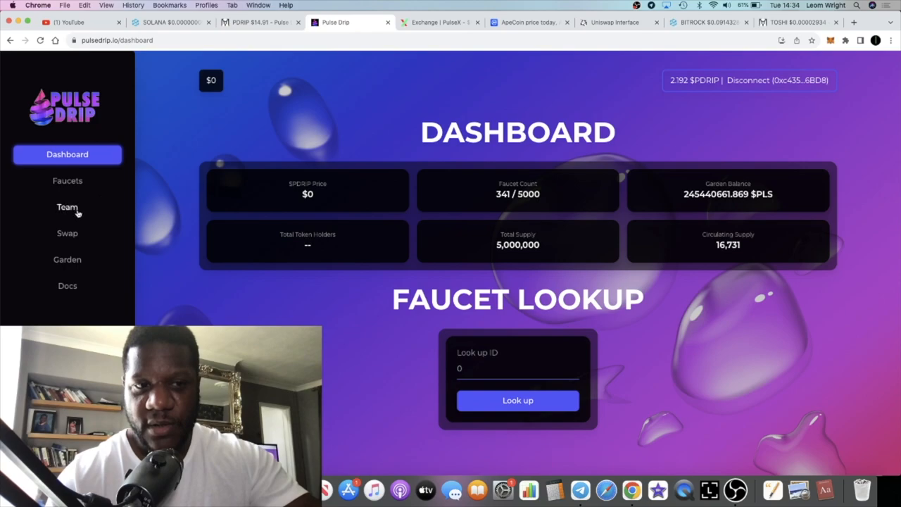
pyautogui.click(67, 207)
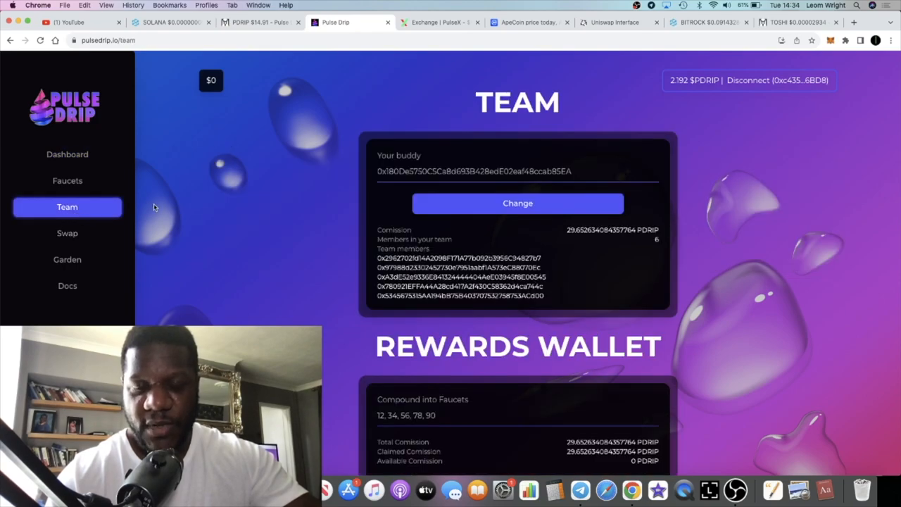
pyautogui.scroll(-3)
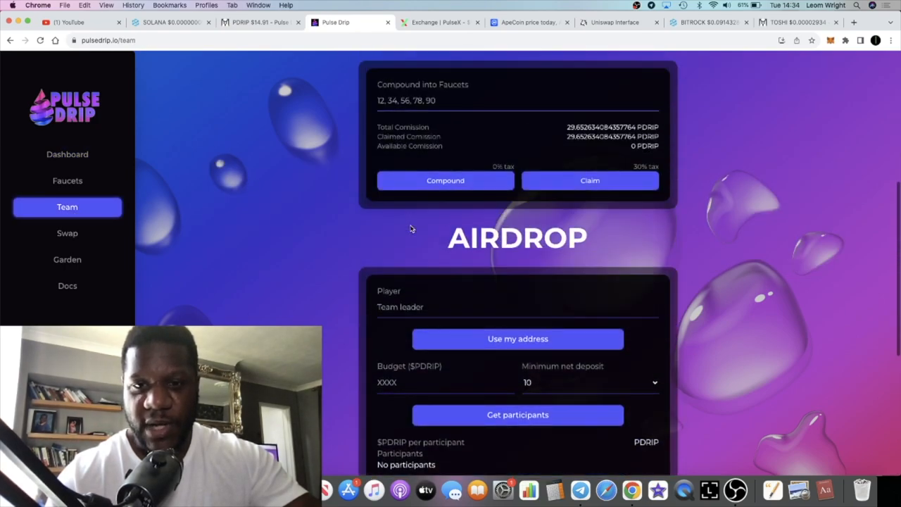
pyautogui.scroll(-3)
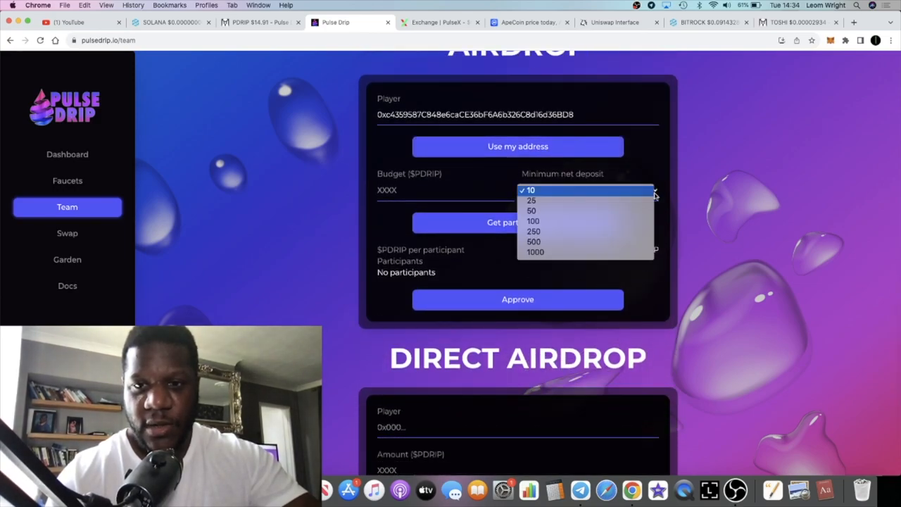
pyautogui.click(533, 221)
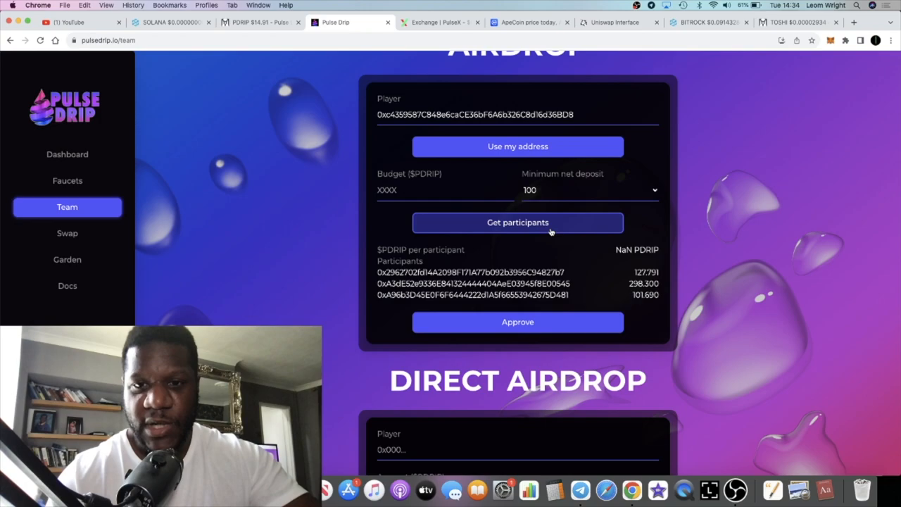
# - Paste the team member's address, set 2 PDRIP, and approve the MetaMask spending cap
pyautogui.rightClick(476, 283)
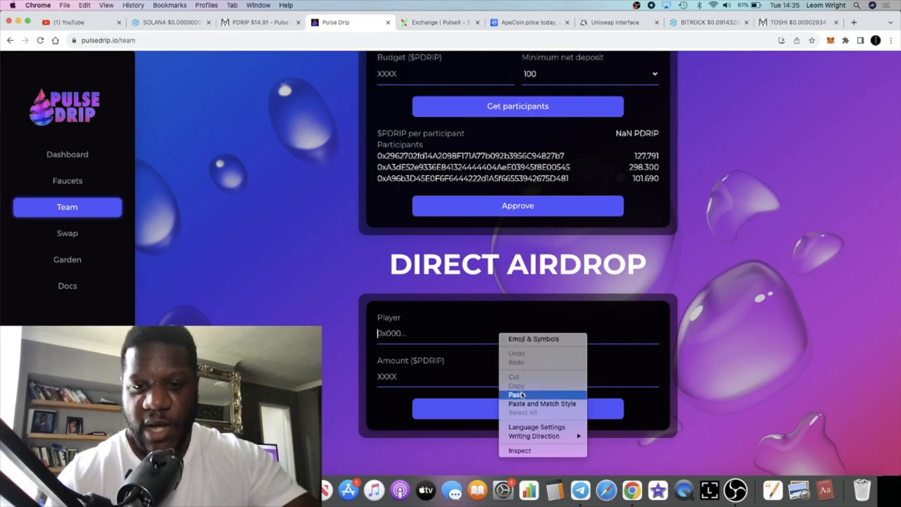
pyautogui.click(516, 394)
pyautogui.write('2')
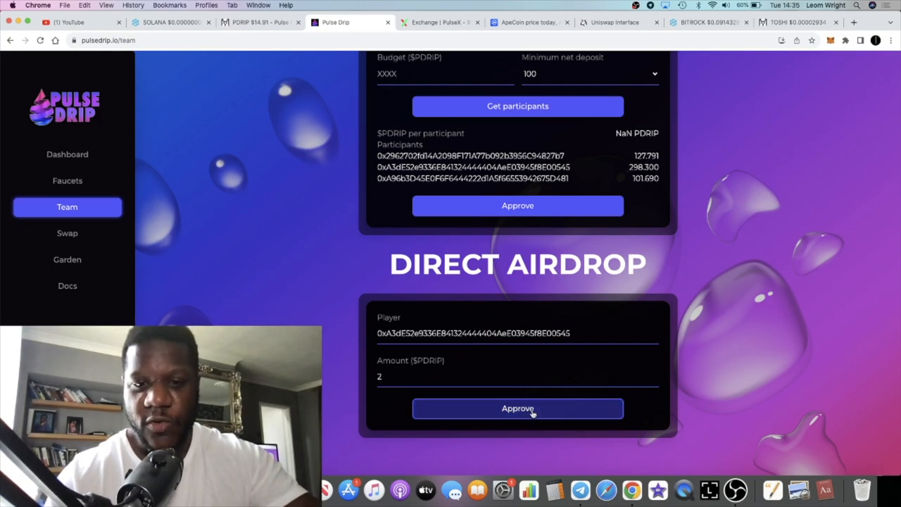
pyautogui.click(518, 409)
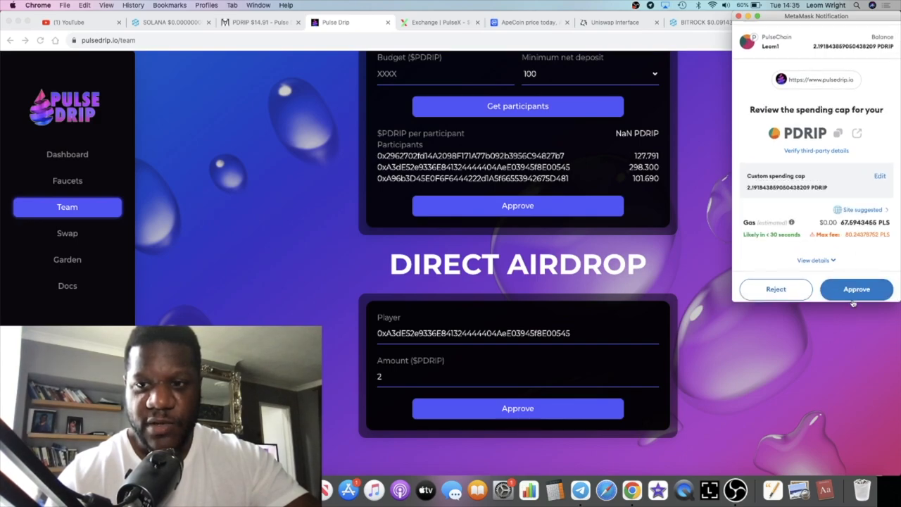
pyautogui.click(856, 290)
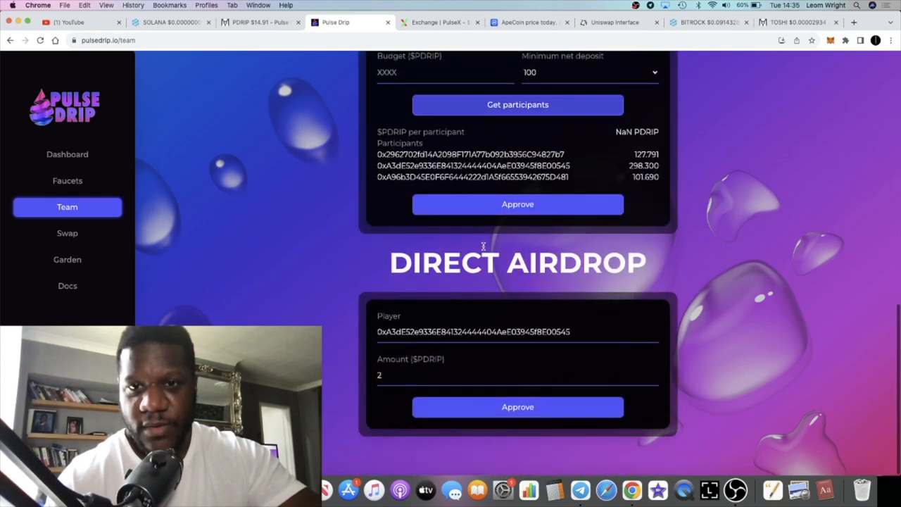
pyautogui.moveTo(517, 407)
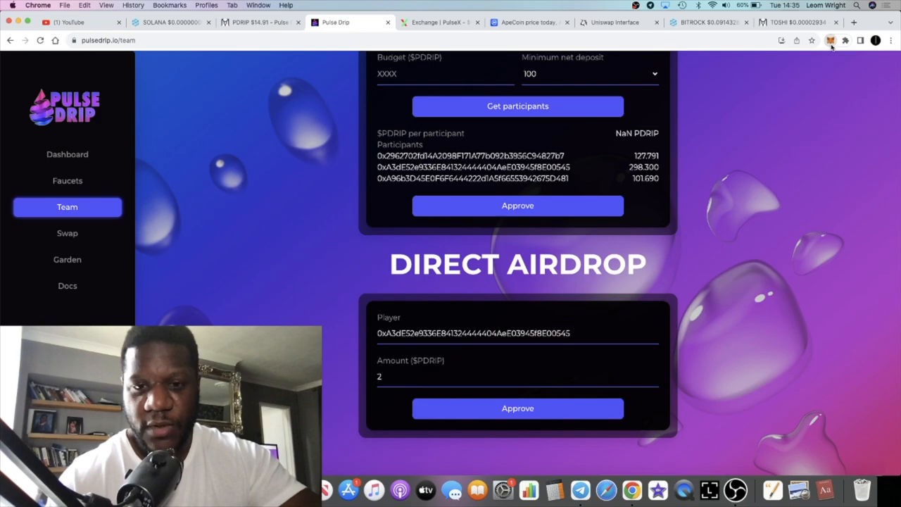
# - Confirm the Send 2 $PDRIP transaction in MetaMask until 'Successfully airdropped!' appears
pyautogui.click(518, 408)
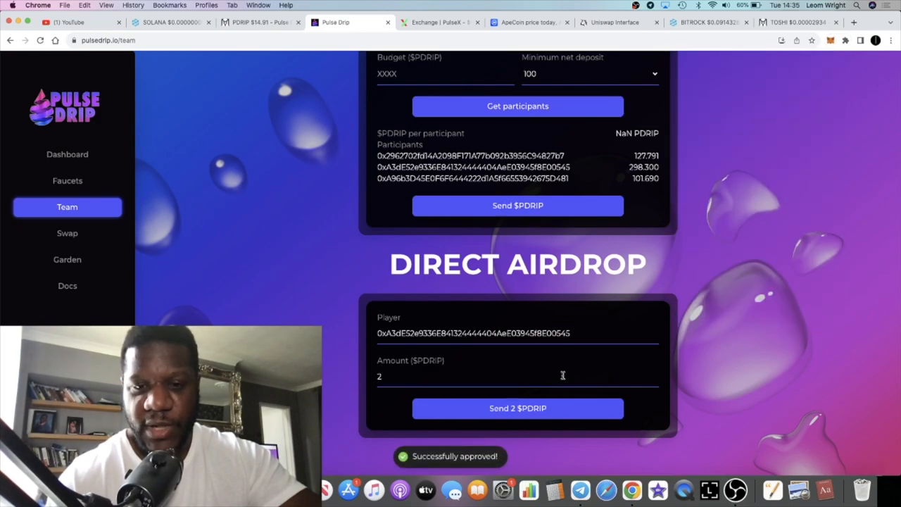
pyautogui.click(518, 409)
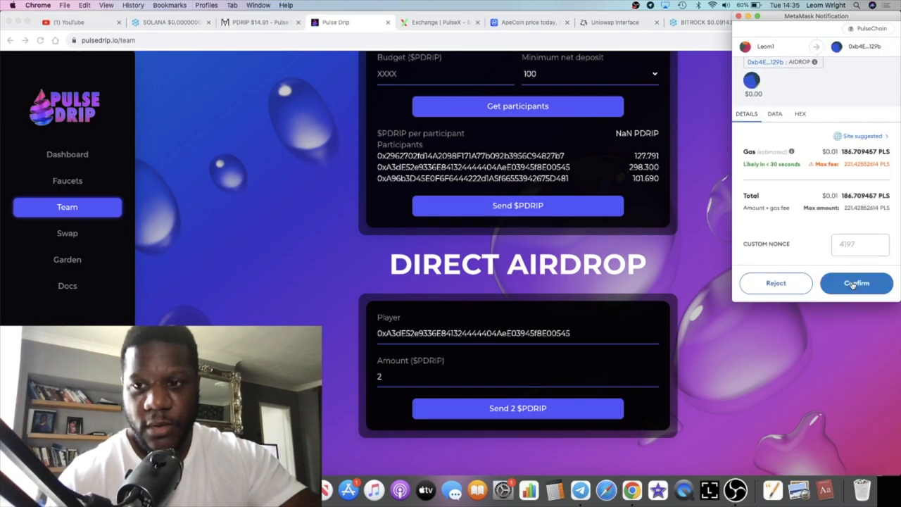
pyautogui.click(857, 283)
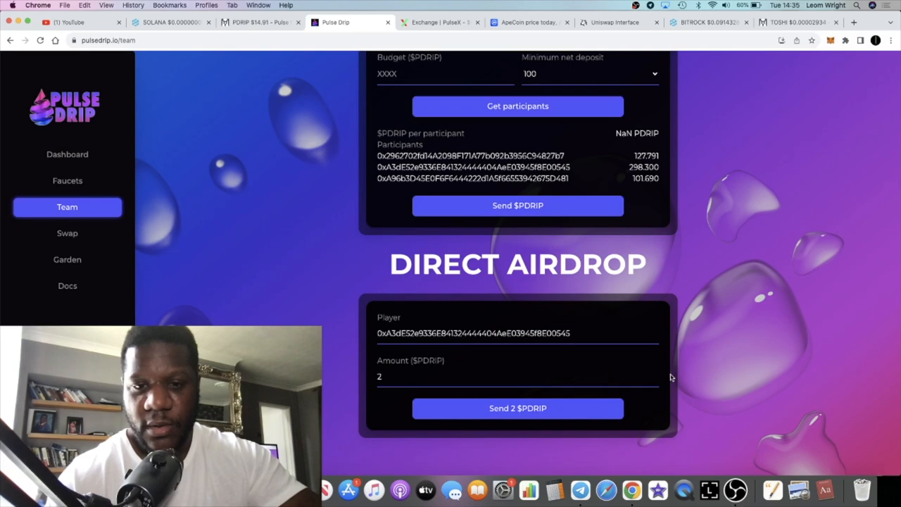
pyautogui.moveTo(673, 336)
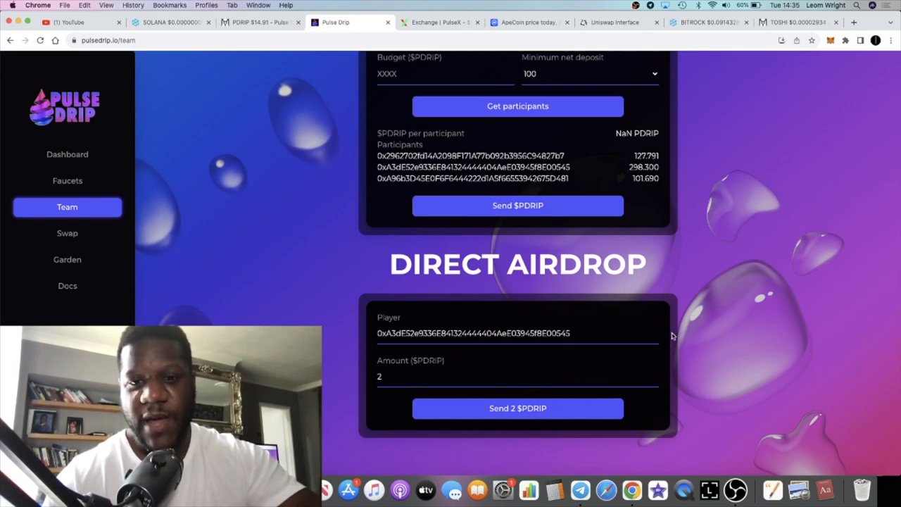
pyautogui.moveTo(759, 120)
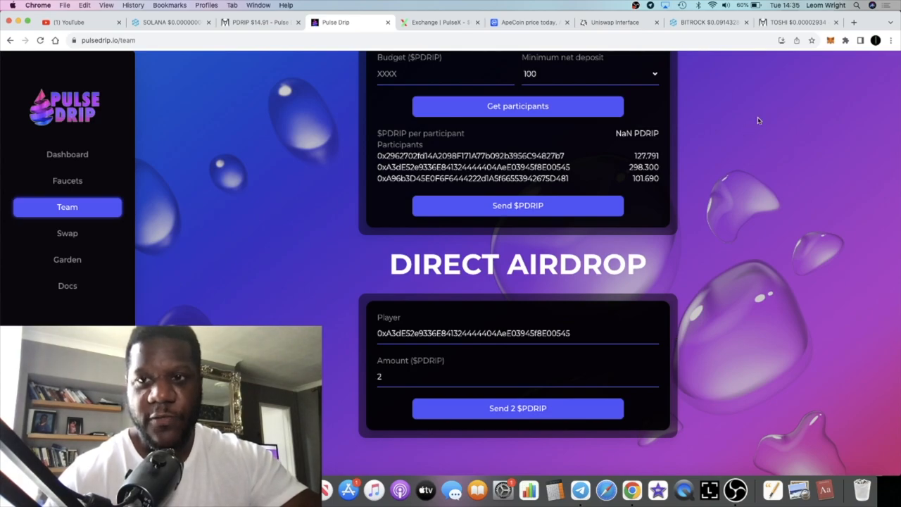
pyautogui.click(517, 409)
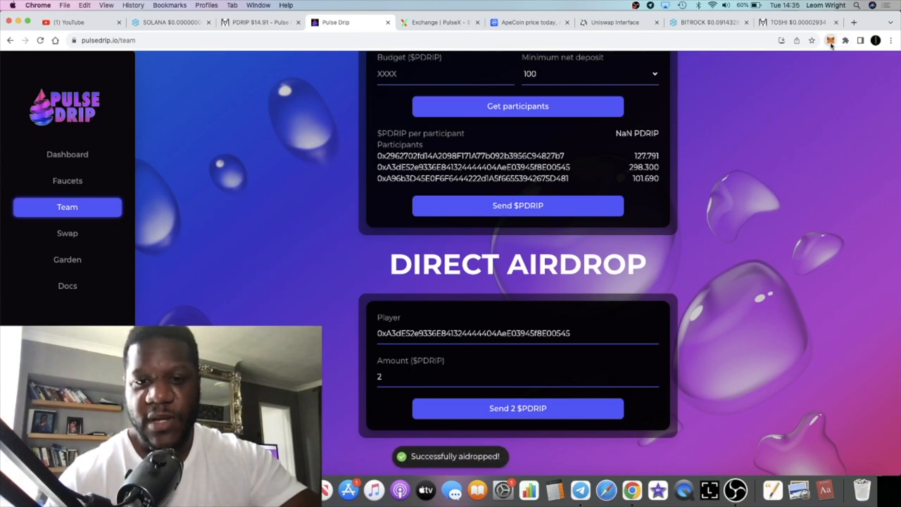
pyautogui.click(830, 40)
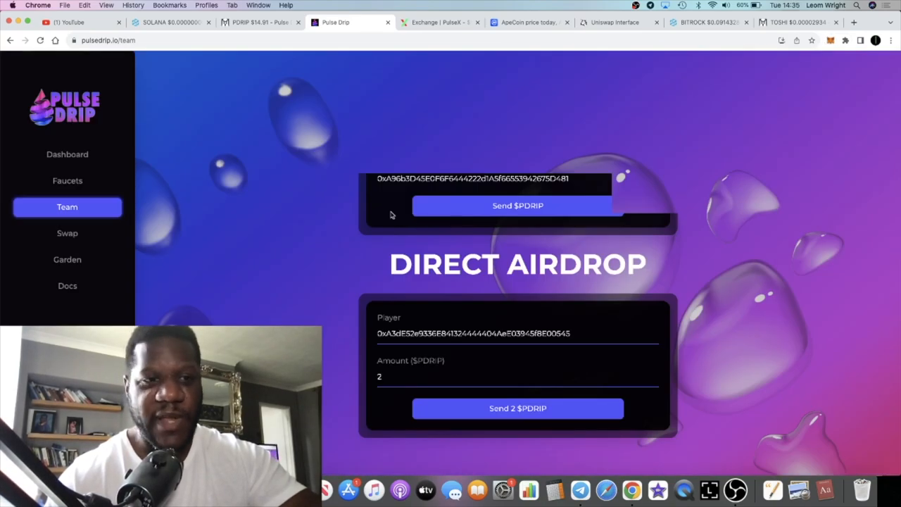
# - Go to Faucets via the Dashboard and scroll to the locked and open faucet cards
pyautogui.click(67, 154)
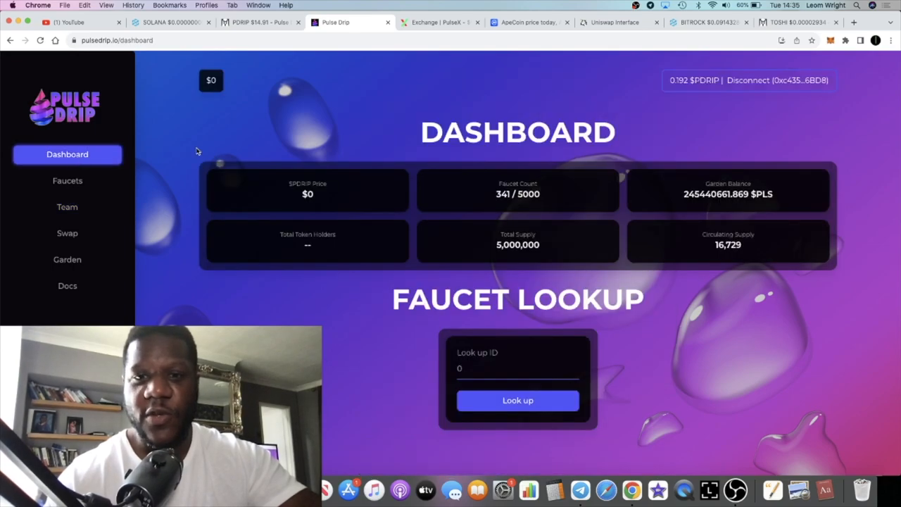
pyautogui.click(67, 180)
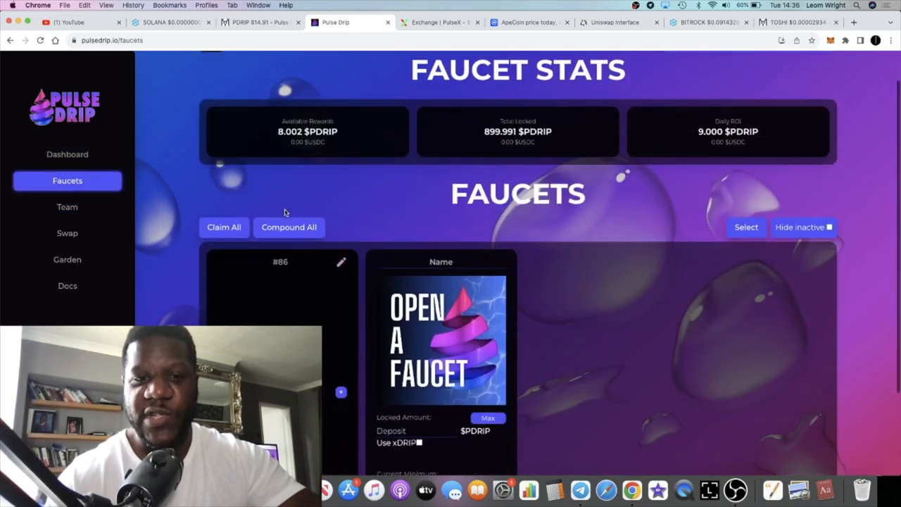
pyautogui.scroll(-3)
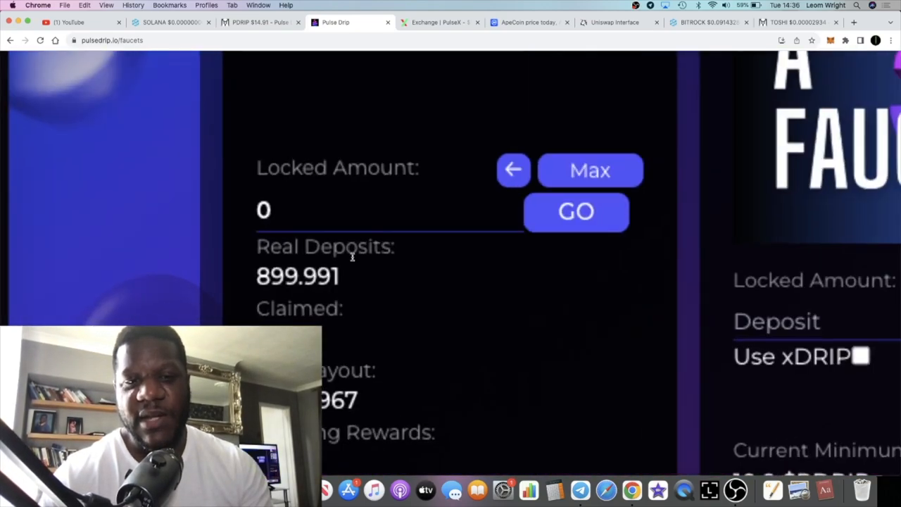
pyautogui.scroll(-3)
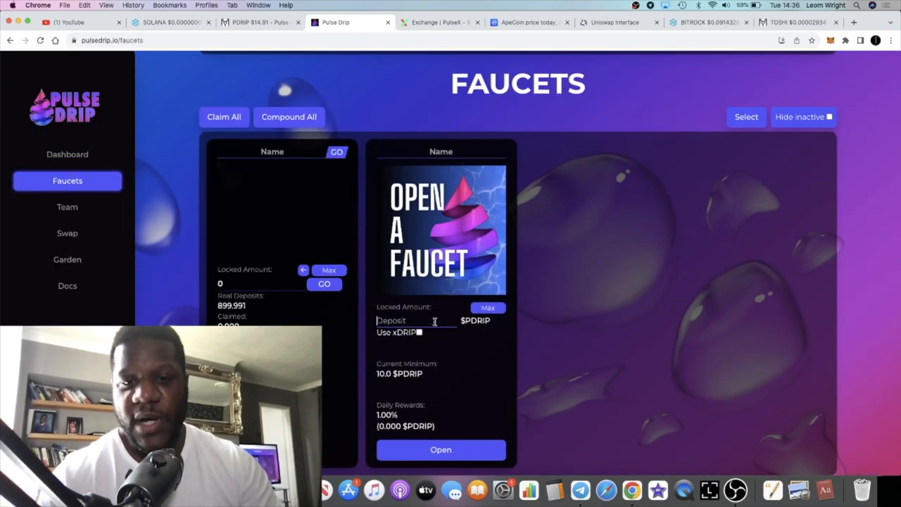
pyautogui.write('1')
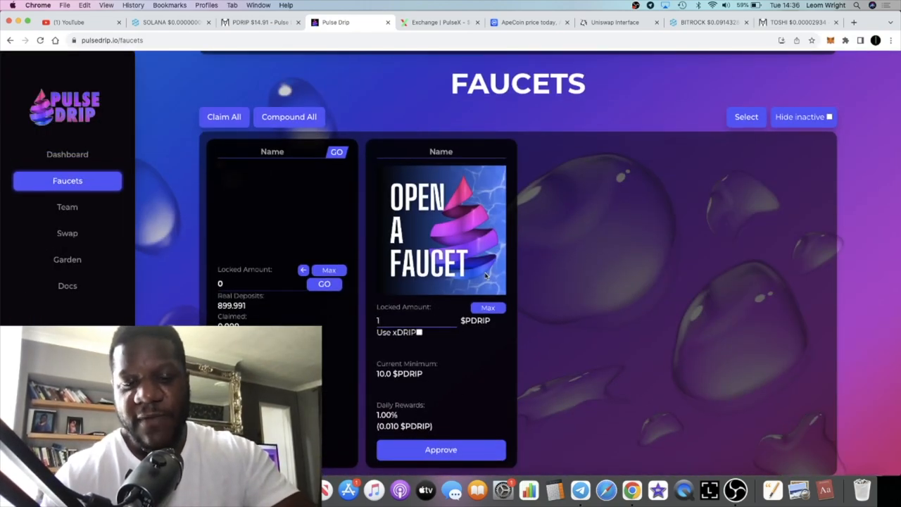
pyautogui.write('00')
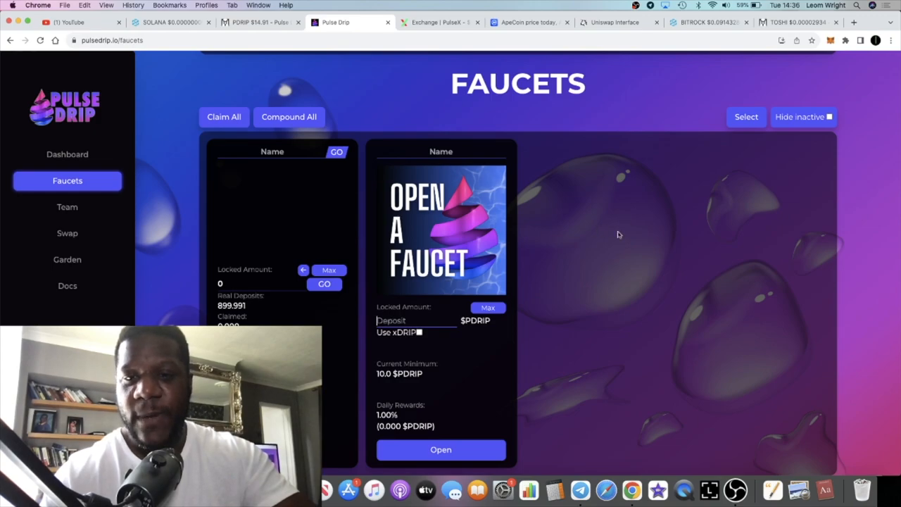
pyautogui.moveTo(643, 261)
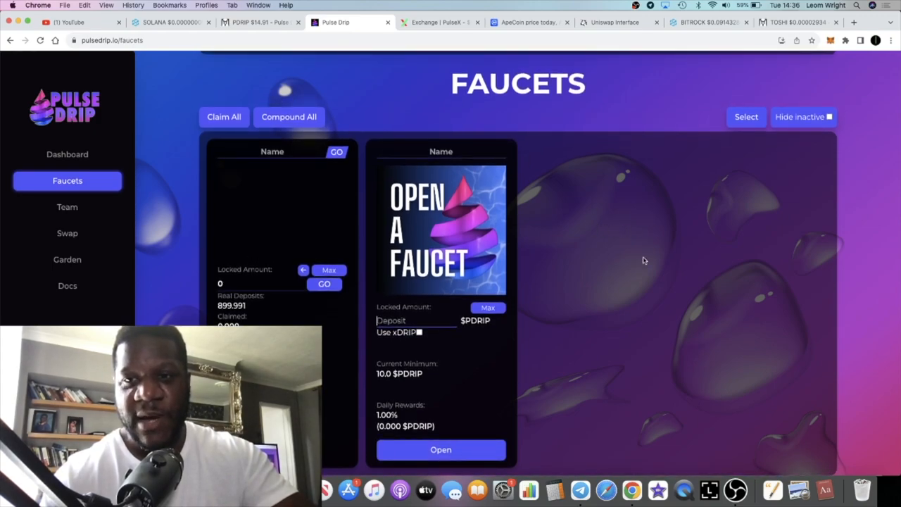
pyautogui.moveTo(453, 235)
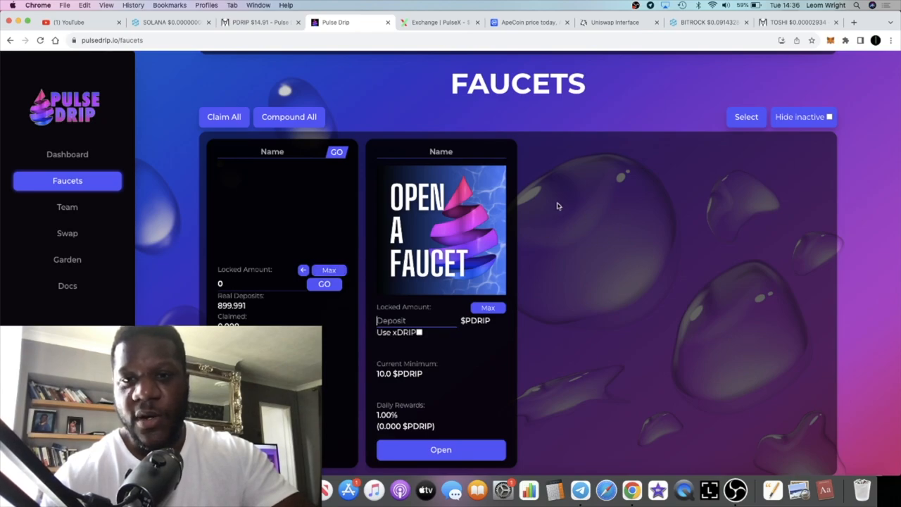
pyautogui.moveTo(610, 300)
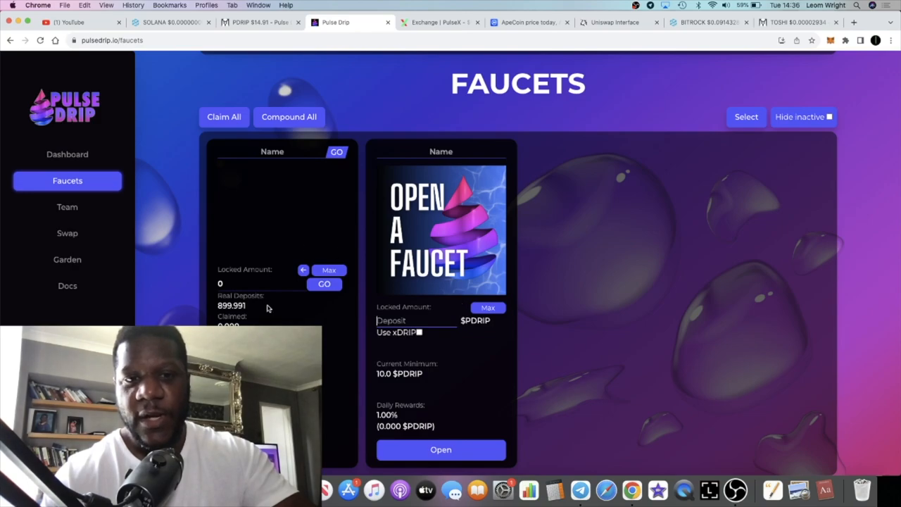
pyautogui.moveTo(415, 291)
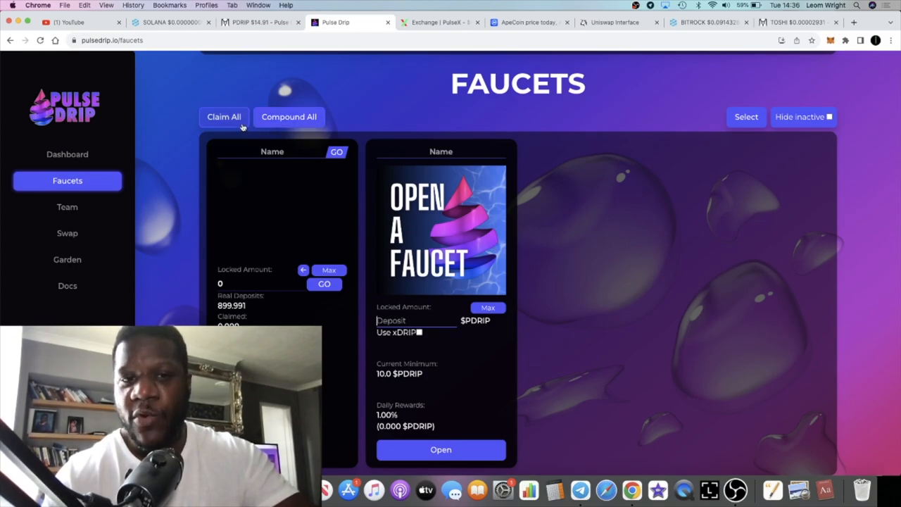
pyautogui.moveTo(304, 172)
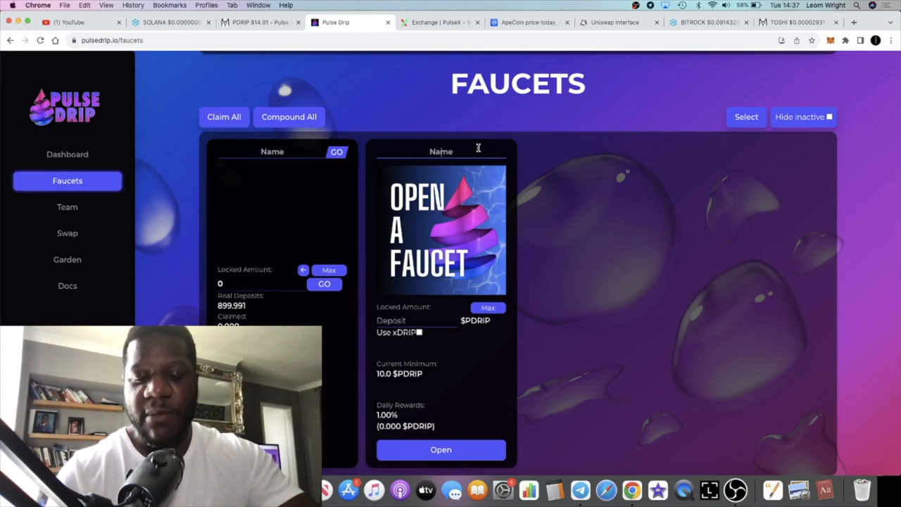
pyautogui.write('sons birthd')
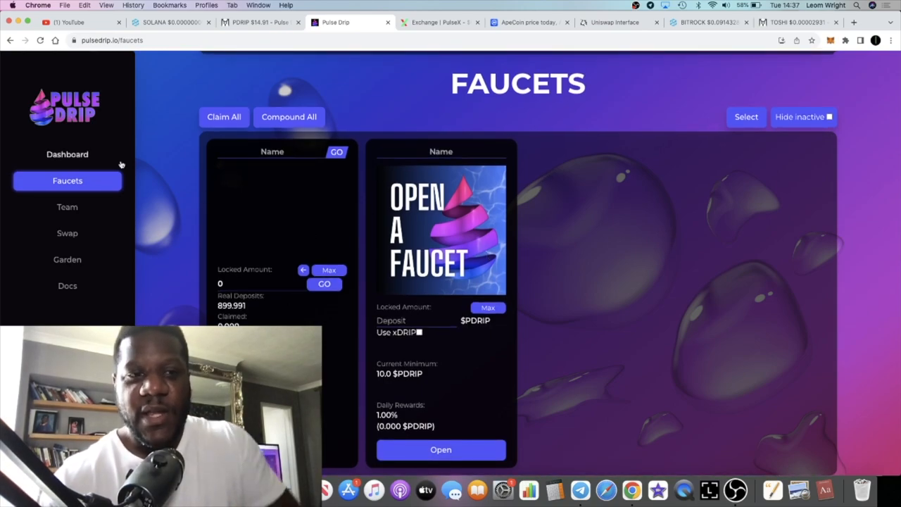
# - View the PDRIP/WPLS chart on DEX Screener, then return to the Pulse Drip swap page
pyautogui.click(260, 22)
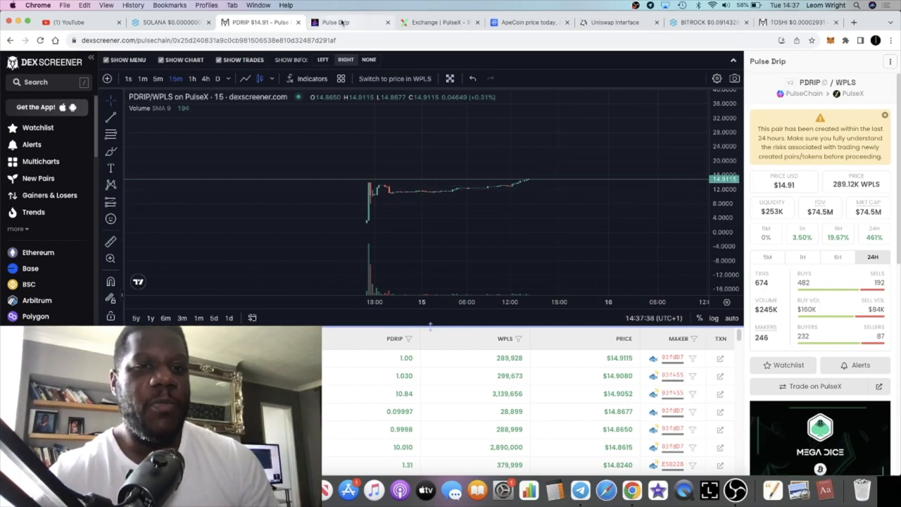
pyautogui.click(345, 22)
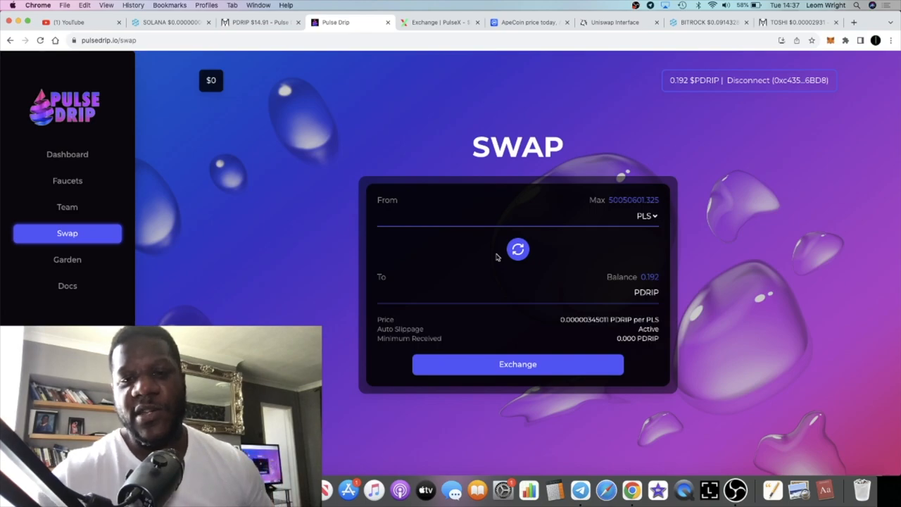
# - Flip the swap to sell PDRIP and back to buy, then open the Dashboard
pyautogui.click(517, 249)
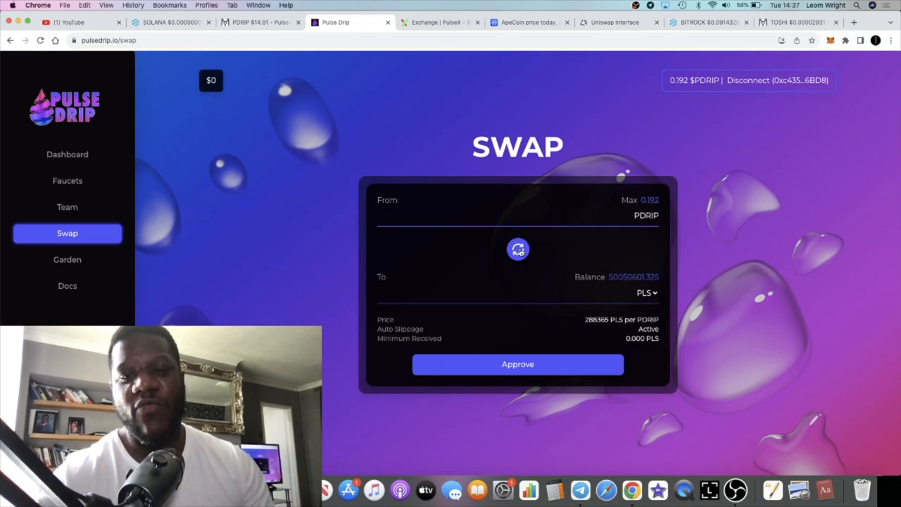
pyautogui.click(517, 250)
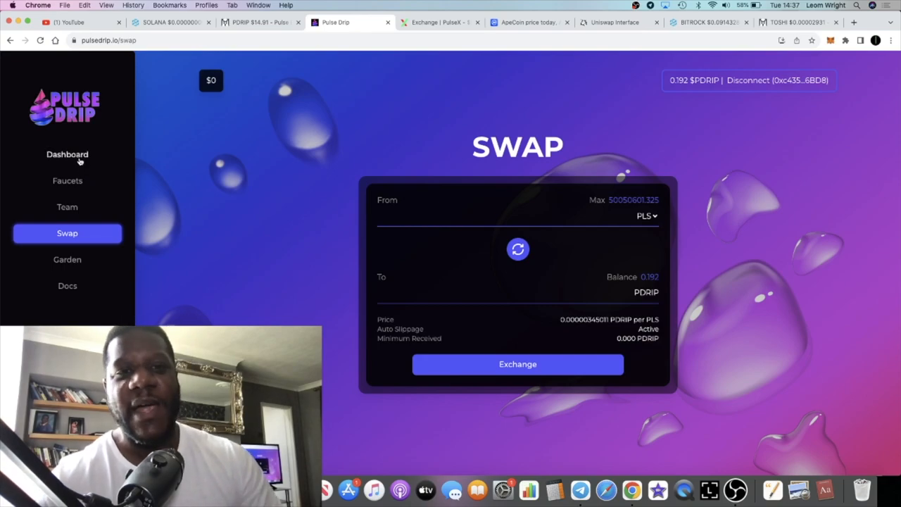
pyautogui.click(67, 154)
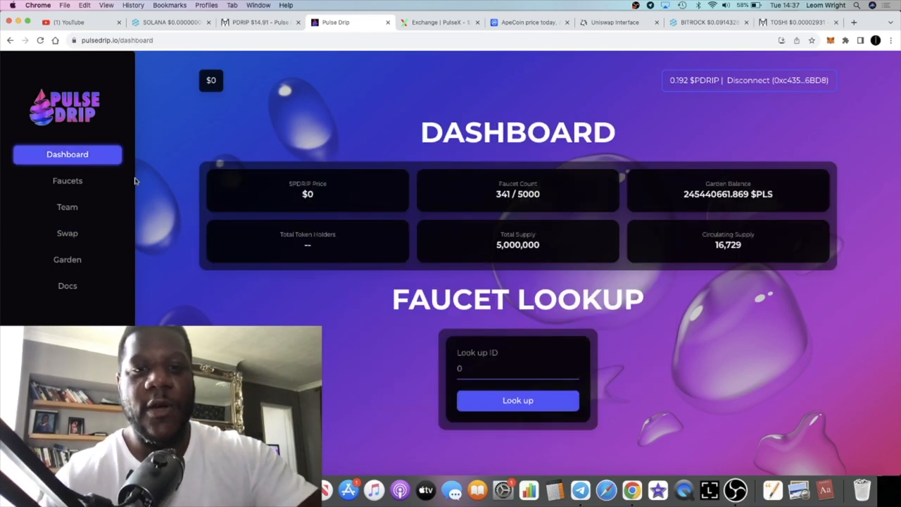